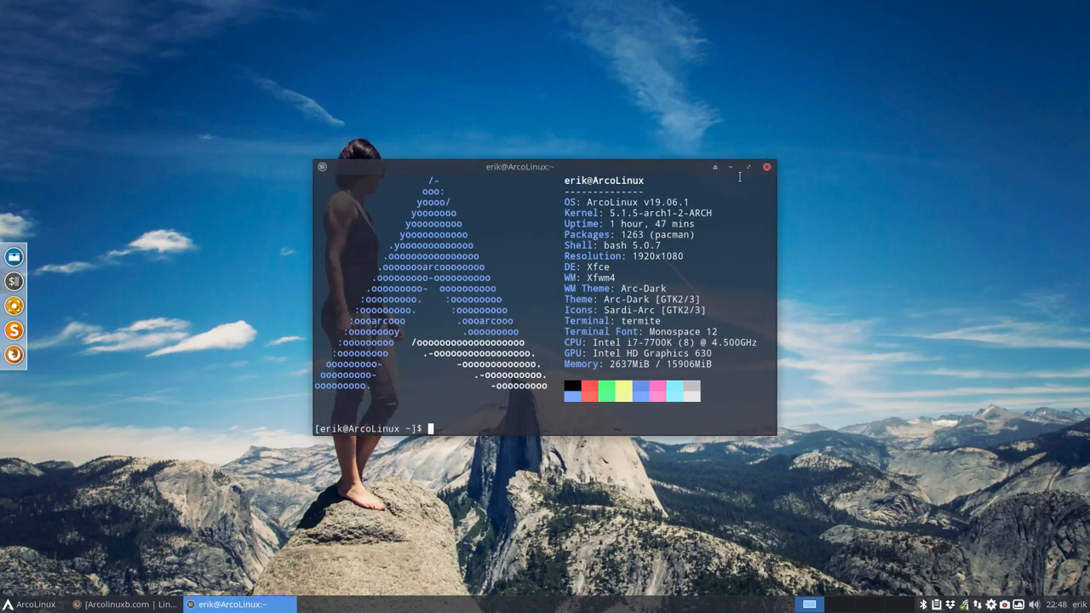
# - Minimize the termite neofetch window to reveal the ArcoLinuxB site in Firefox
pyautogui.click(766, 166)
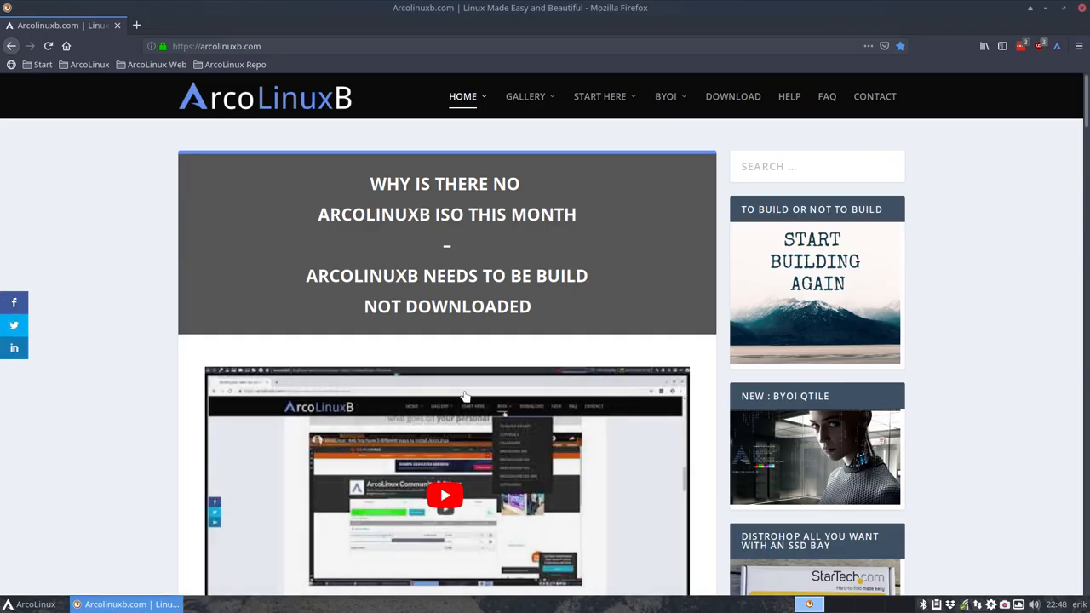
# - Open the 'Project ArcoLinuxB Xfce Bare' post via BYOI > Tutorials and scroll through it
pyautogui.click(665, 96)
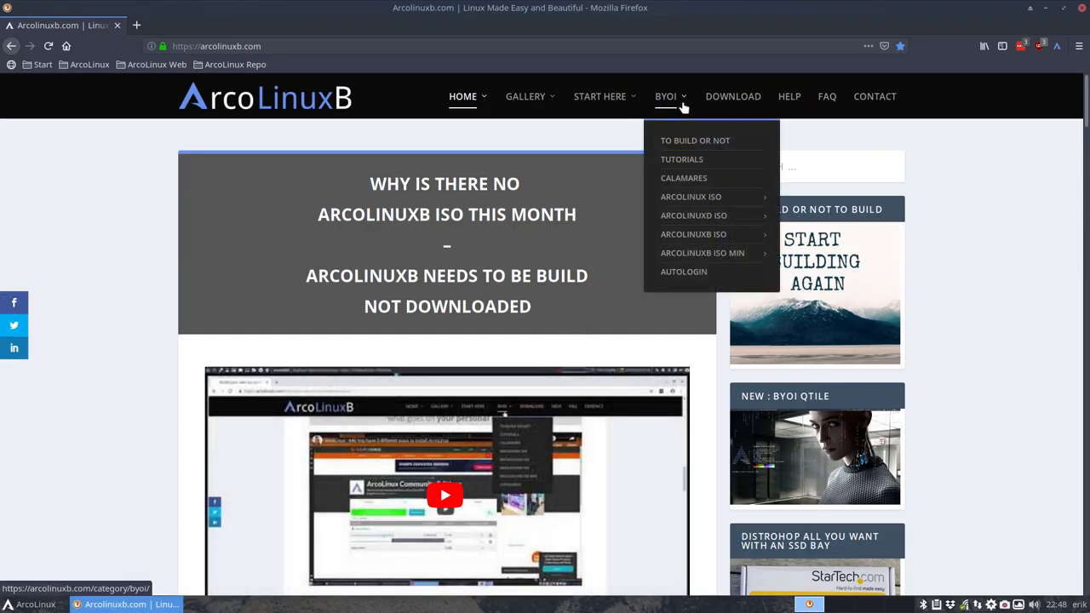
pyautogui.moveTo(681, 159)
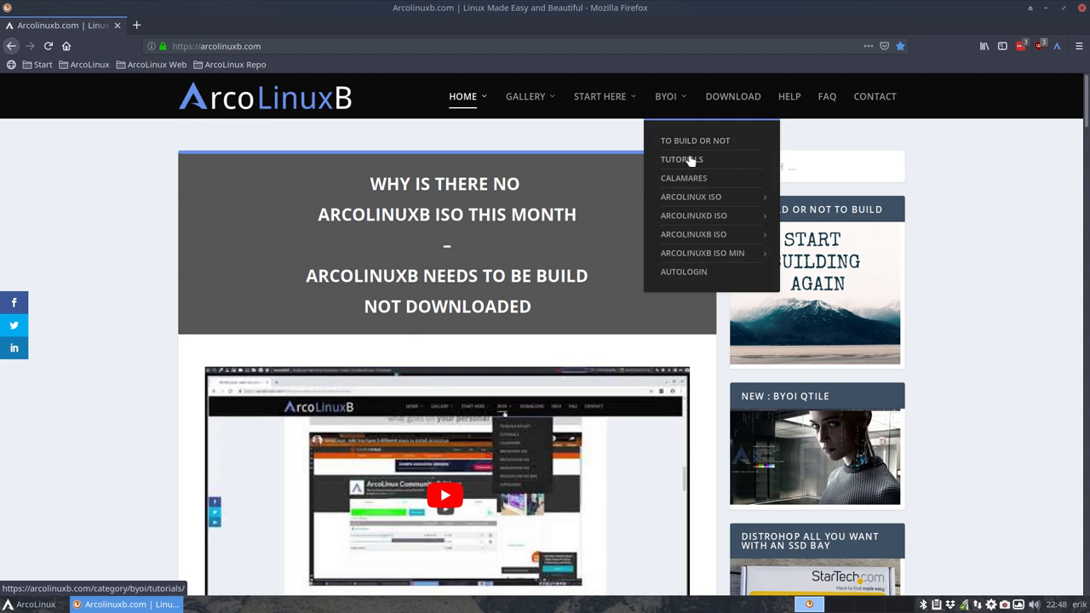
pyautogui.click(682, 159)
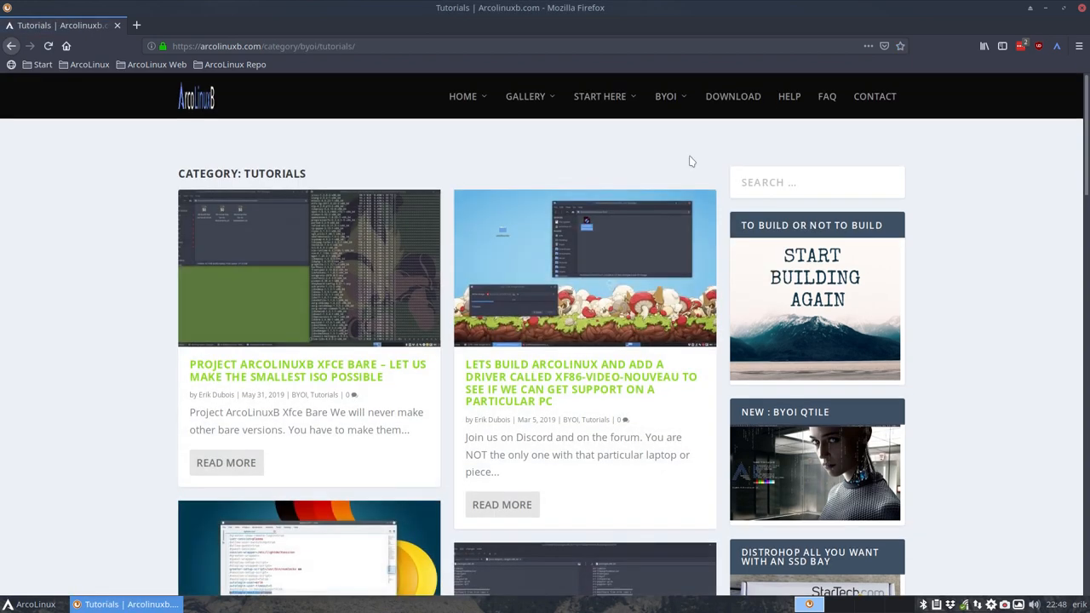
pyautogui.moveTo(306, 377)
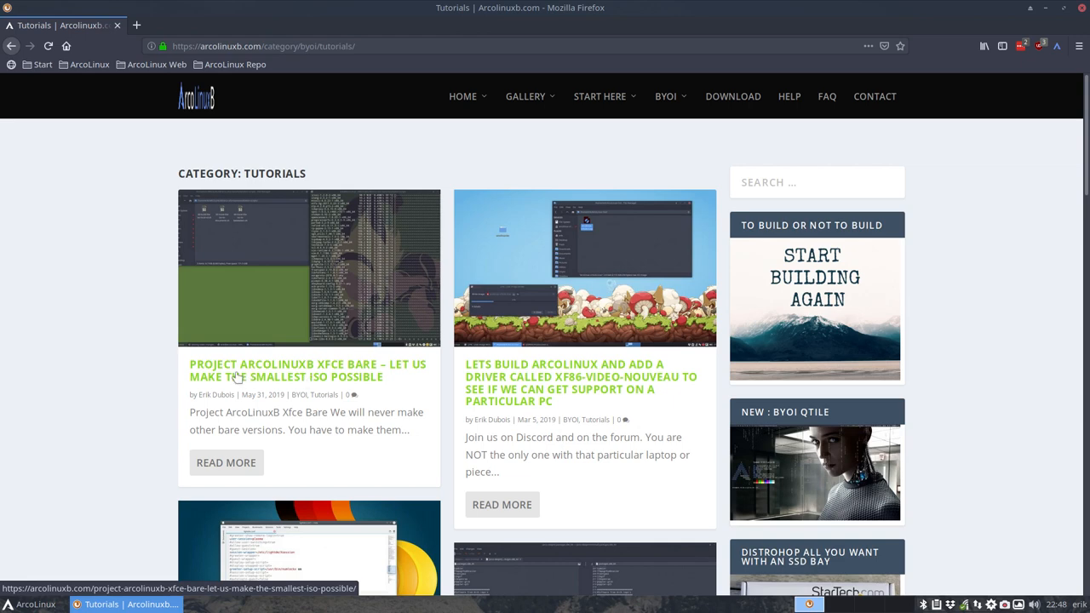
pyautogui.click(306, 371)
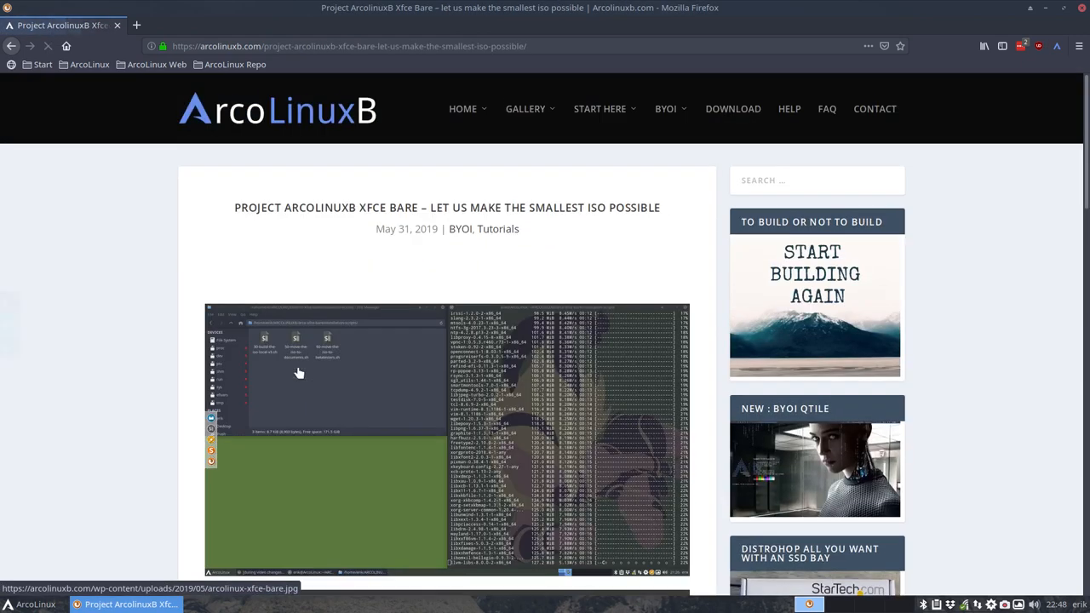
pyautogui.scroll(-3)
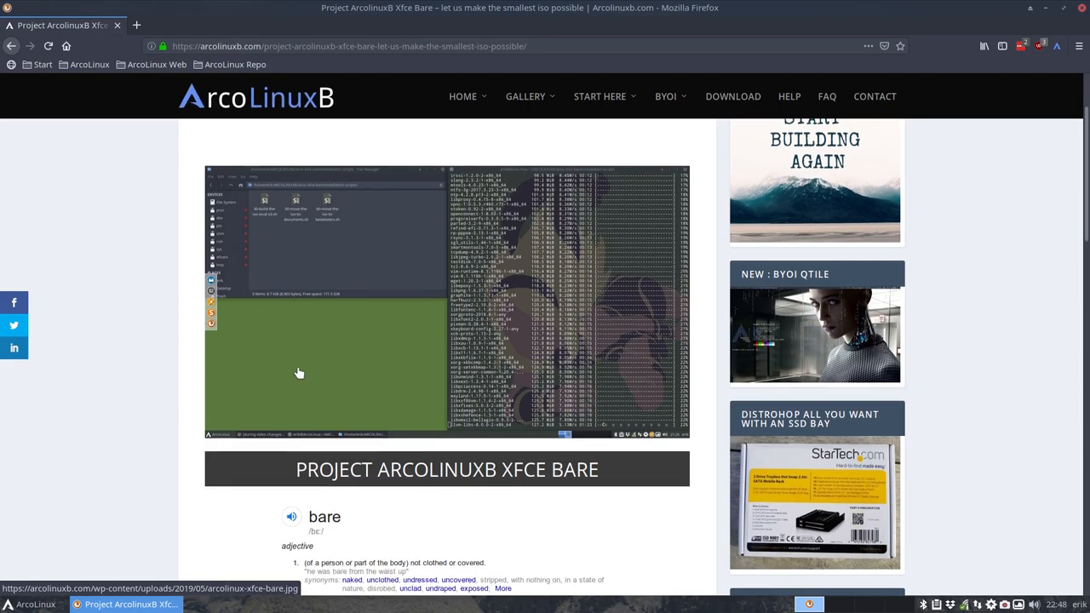
pyautogui.scroll(-3)
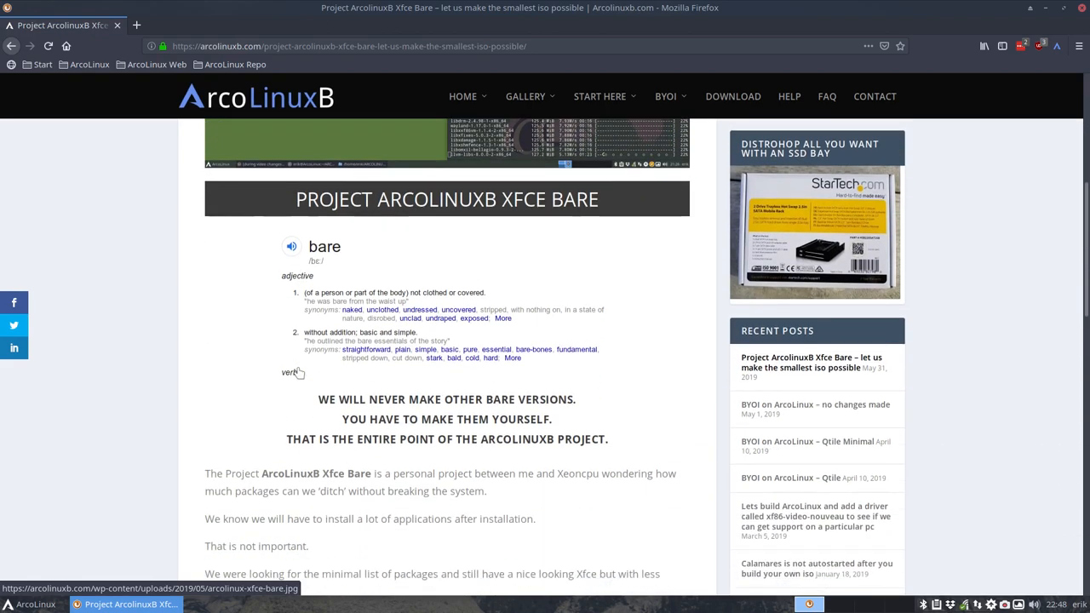
pyautogui.scroll(3)
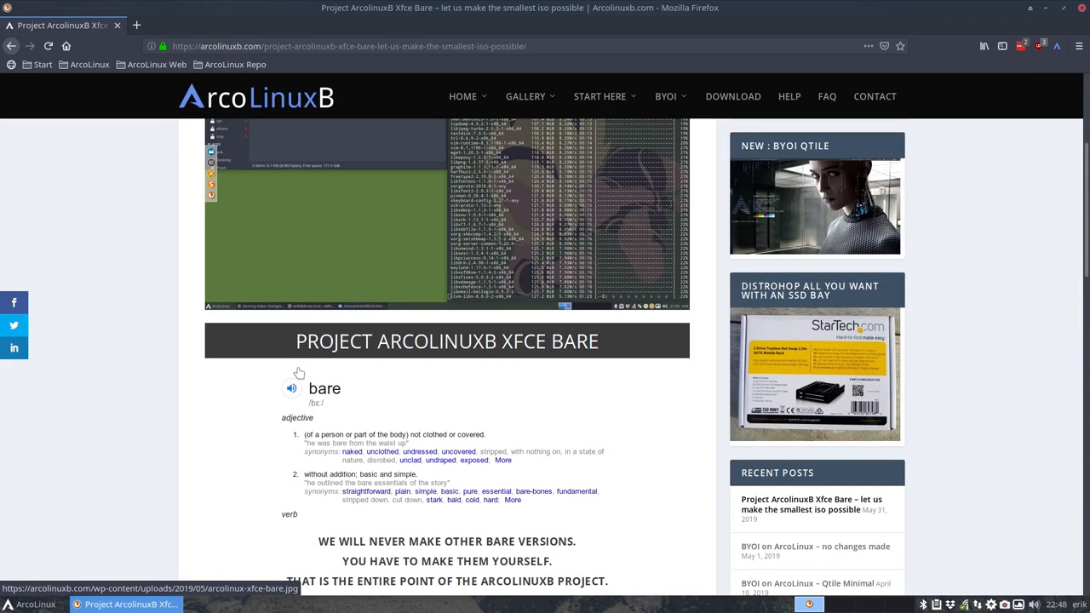
pyautogui.scroll(3)
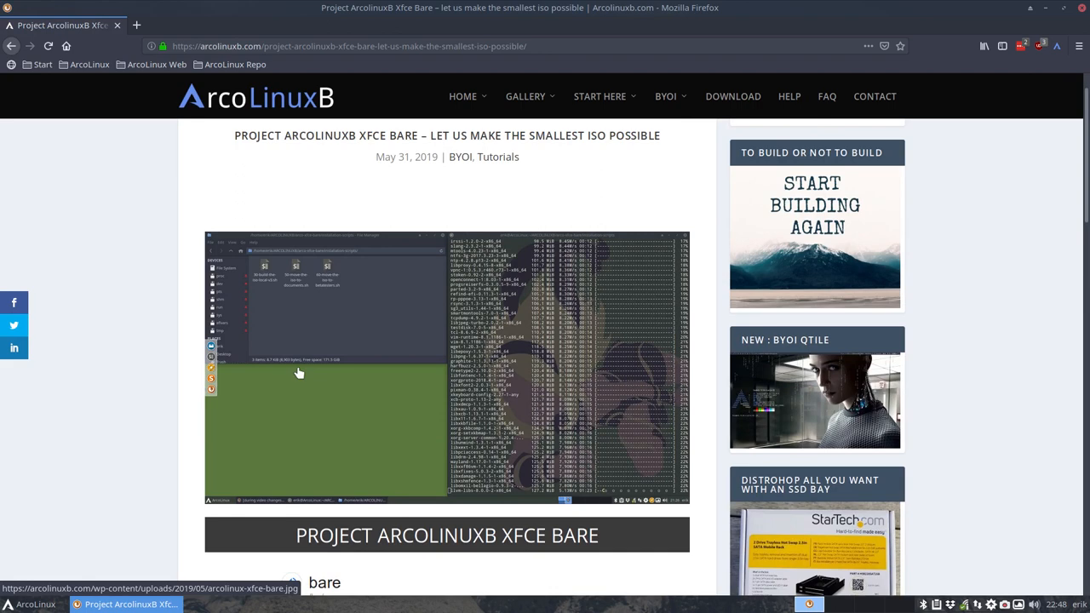
pyautogui.click(666, 96)
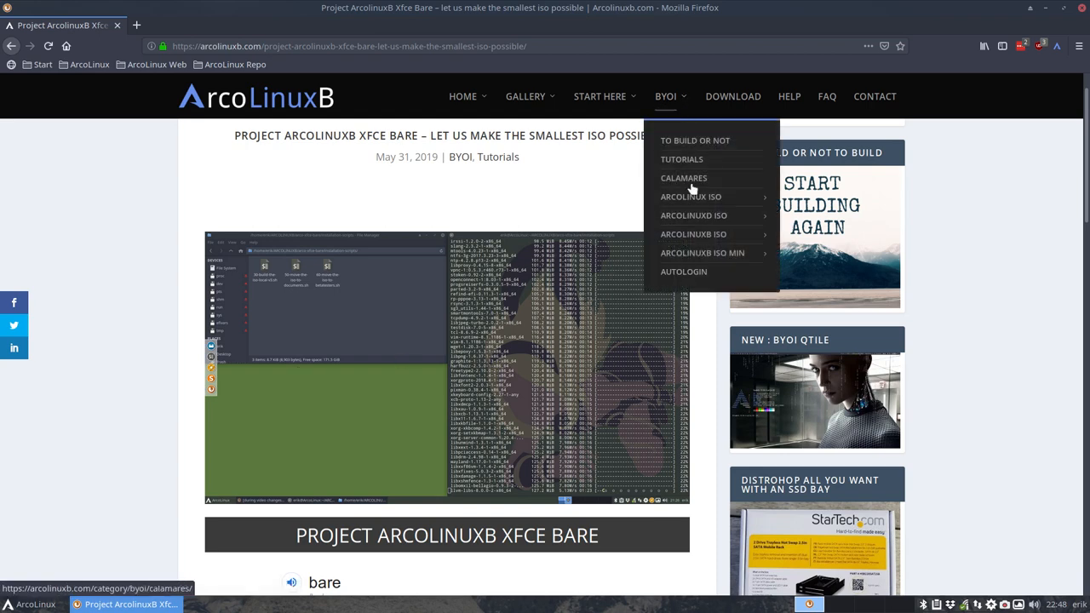
pyautogui.moveTo(693, 235)
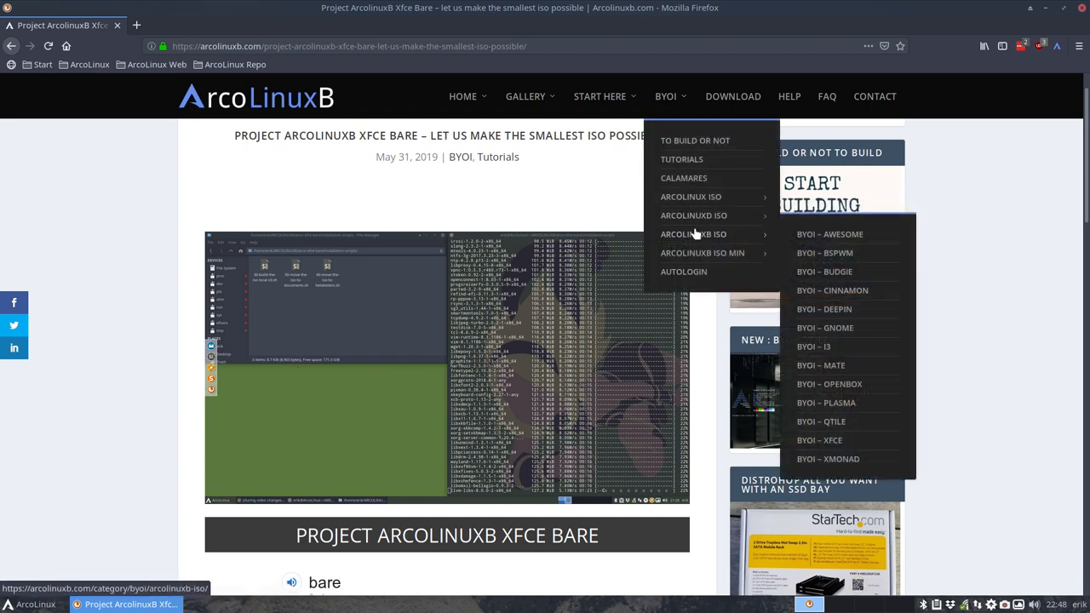
pyautogui.moveTo(778, 233)
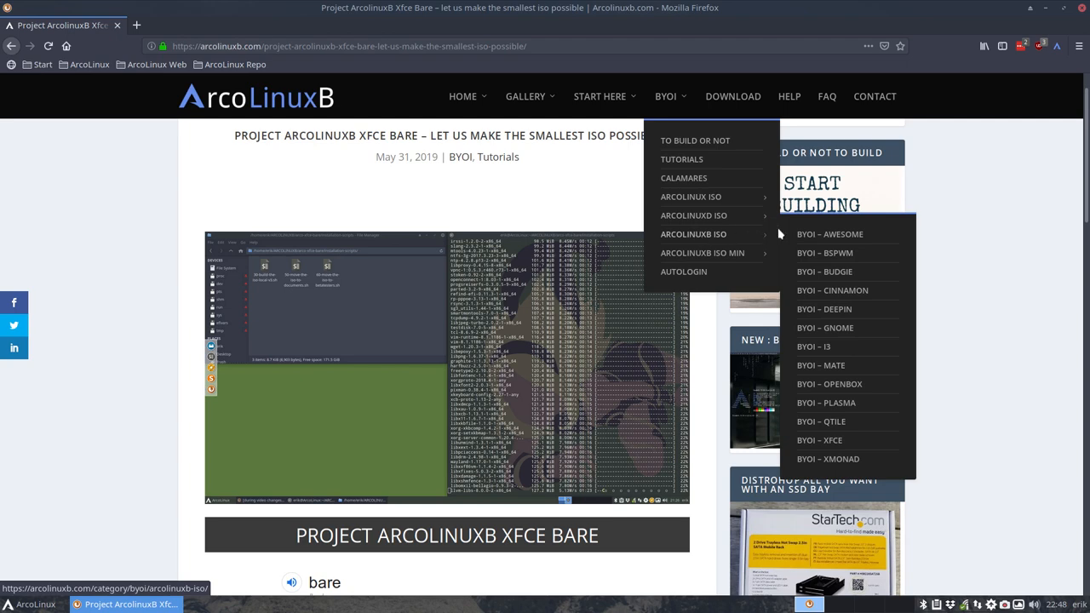
pyautogui.moveTo(703, 253)
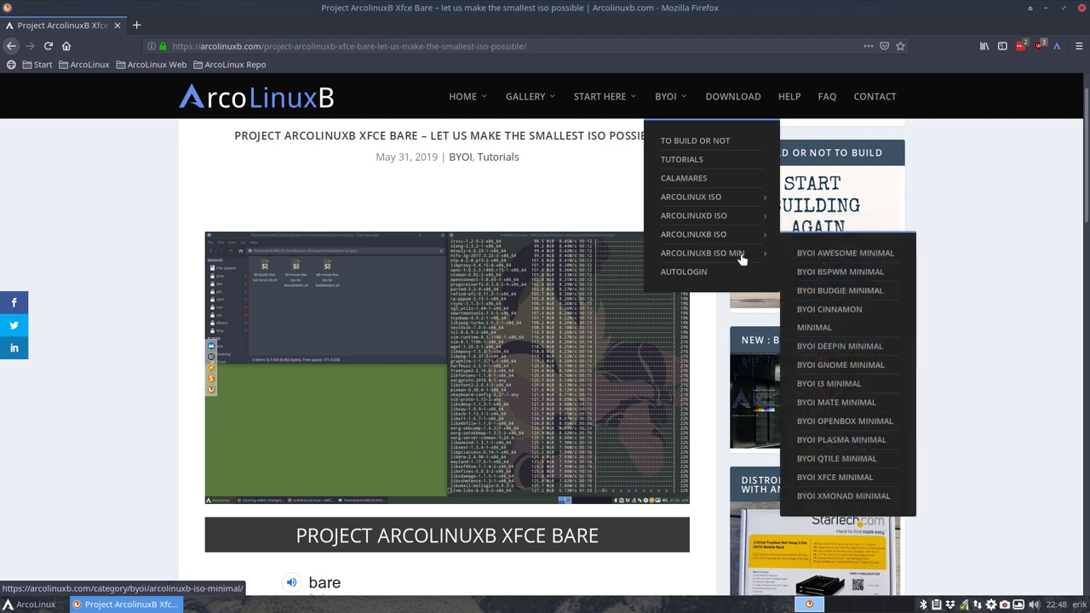
pyautogui.moveTo(835, 477)
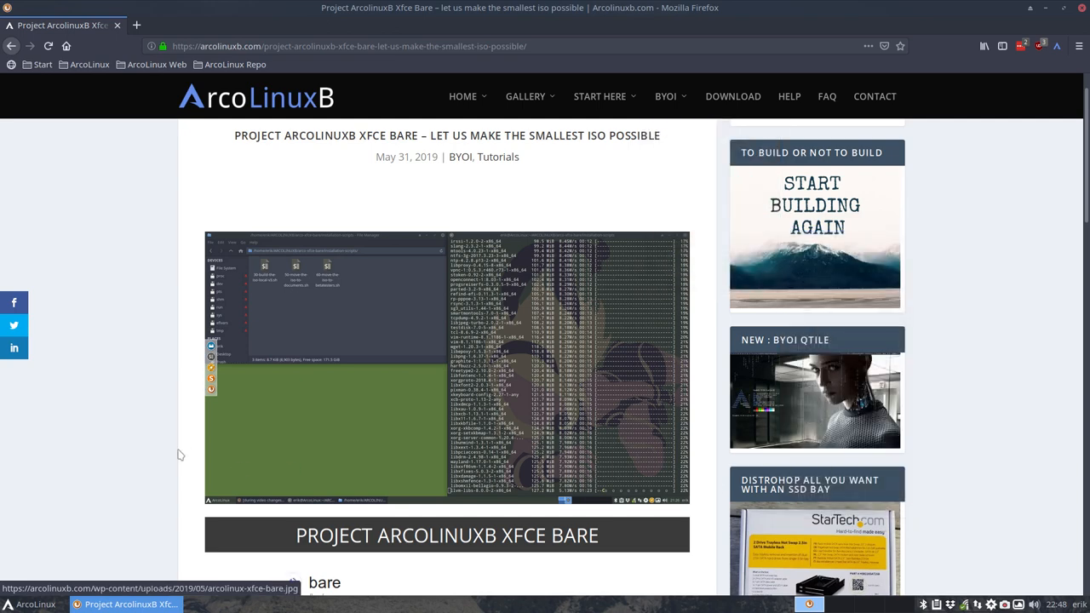
pyautogui.scroll(-3)
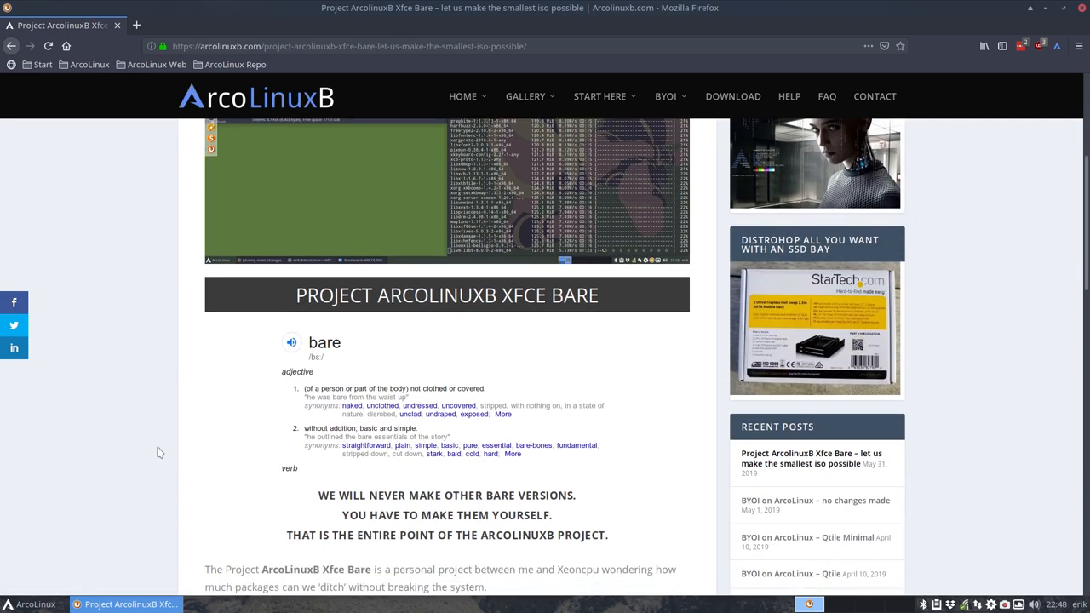
pyautogui.scroll(-3)
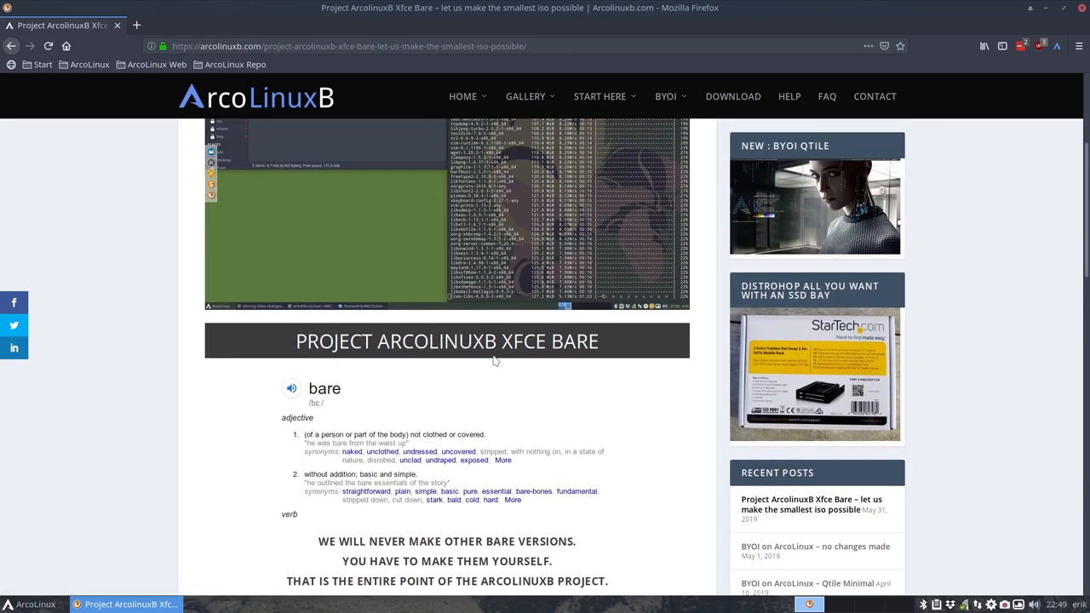
pyautogui.scroll(-3)
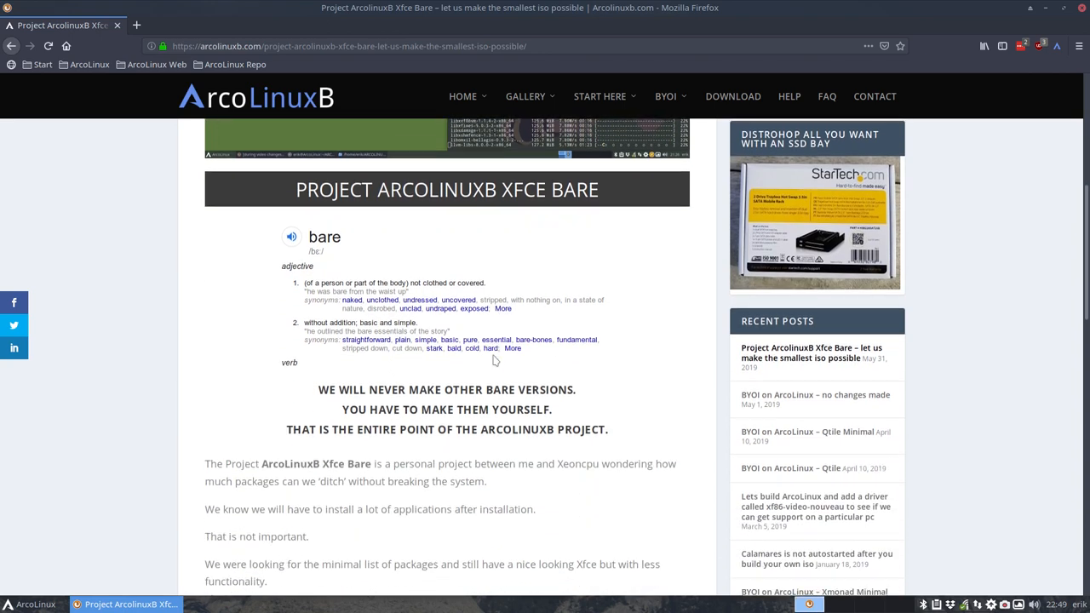
pyautogui.scroll(-3)
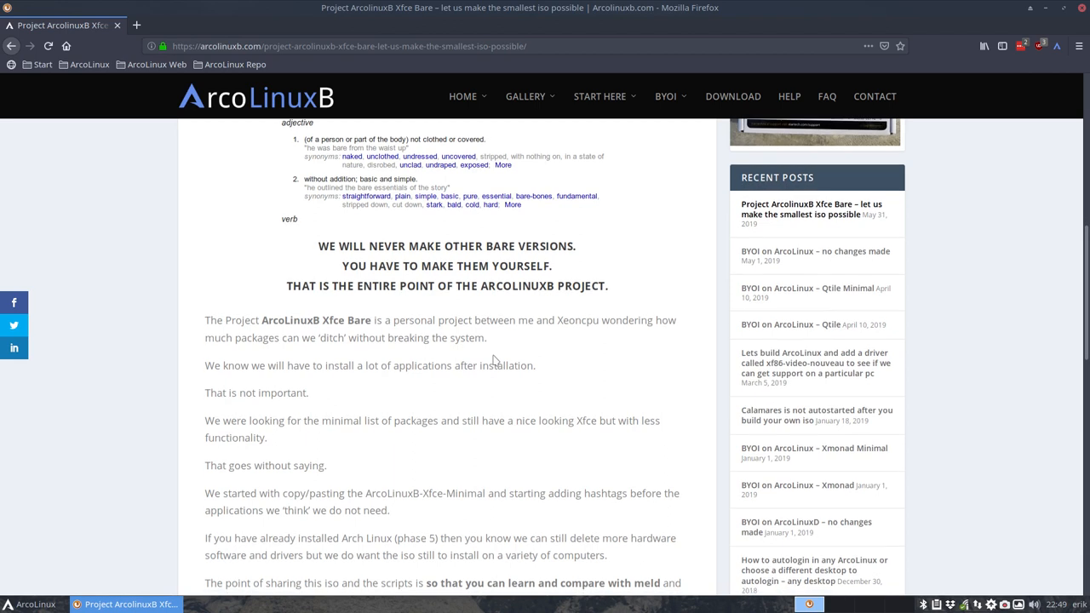
pyautogui.scroll(-3)
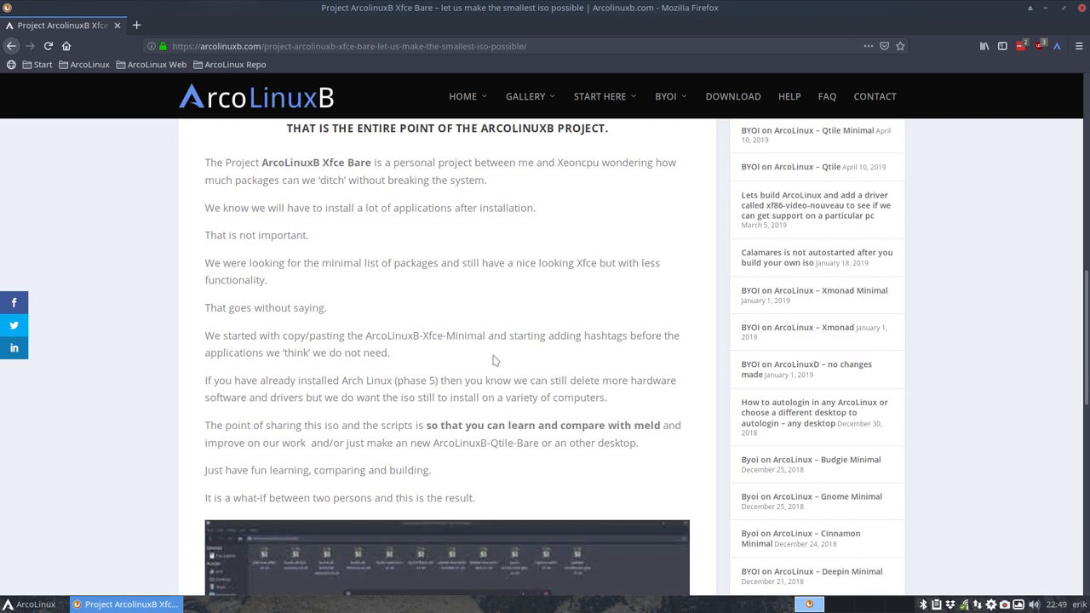
pyautogui.scroll(-3)
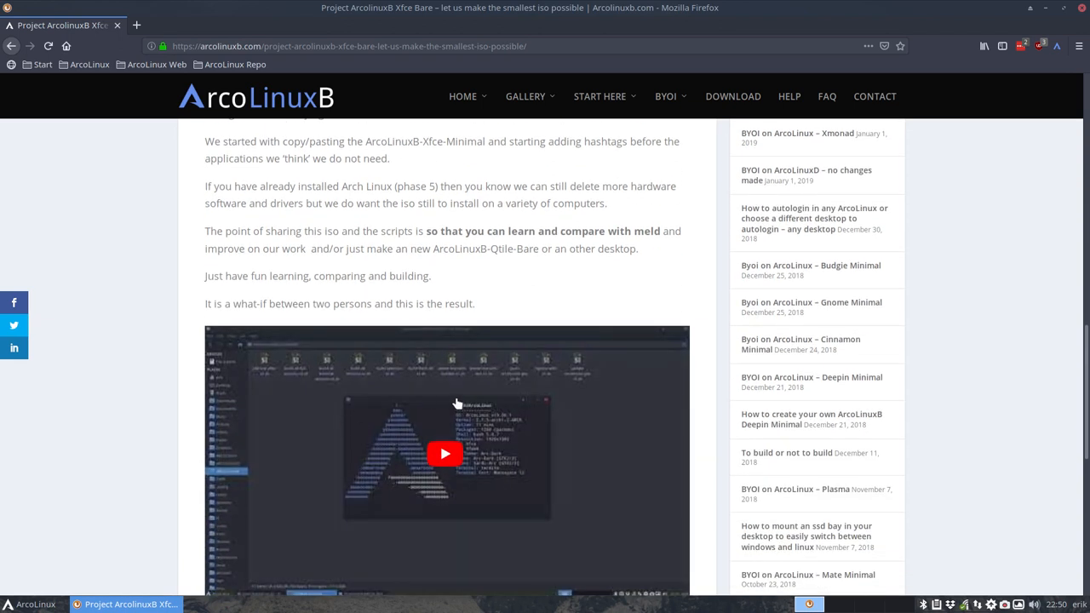
pyautogui.scroll(-3)
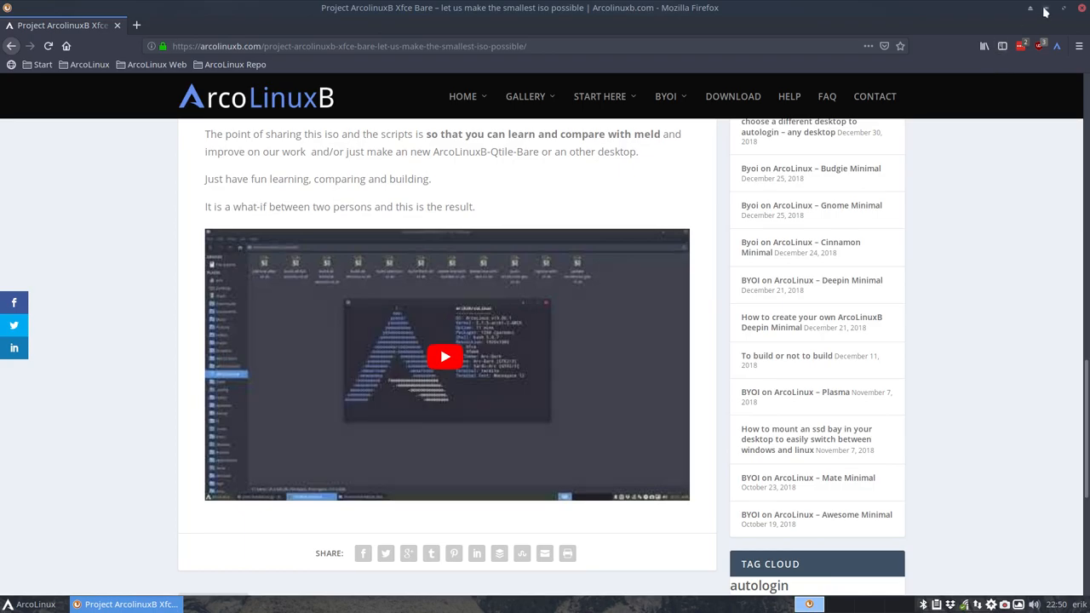
# - Minimize Firefox and bring Thunar to the front at /home/erik
pyautogui.click(1030, 9)
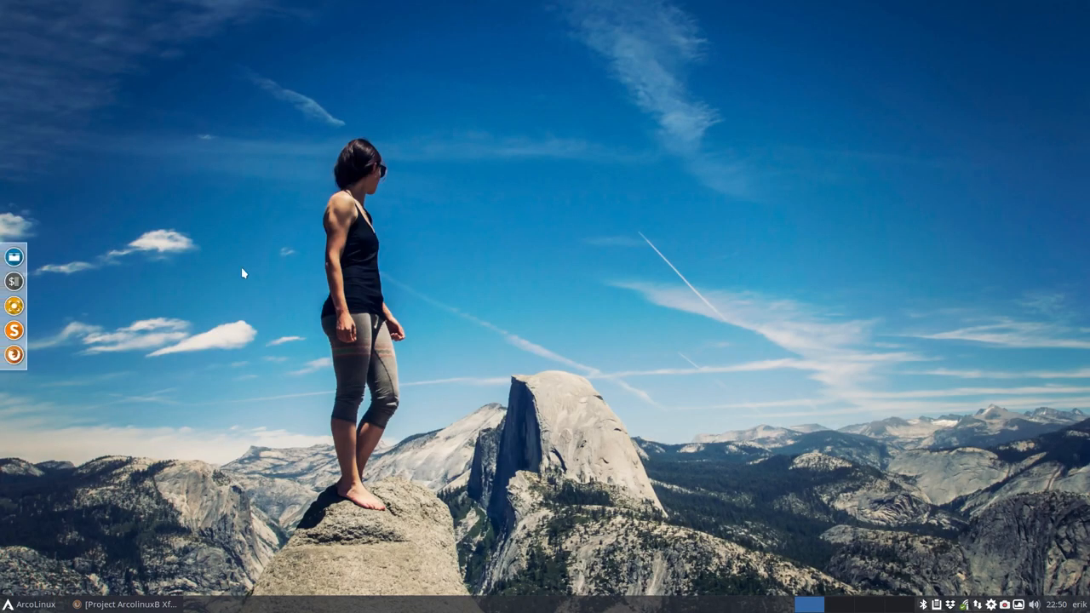
pyautogui.click(13, 256)
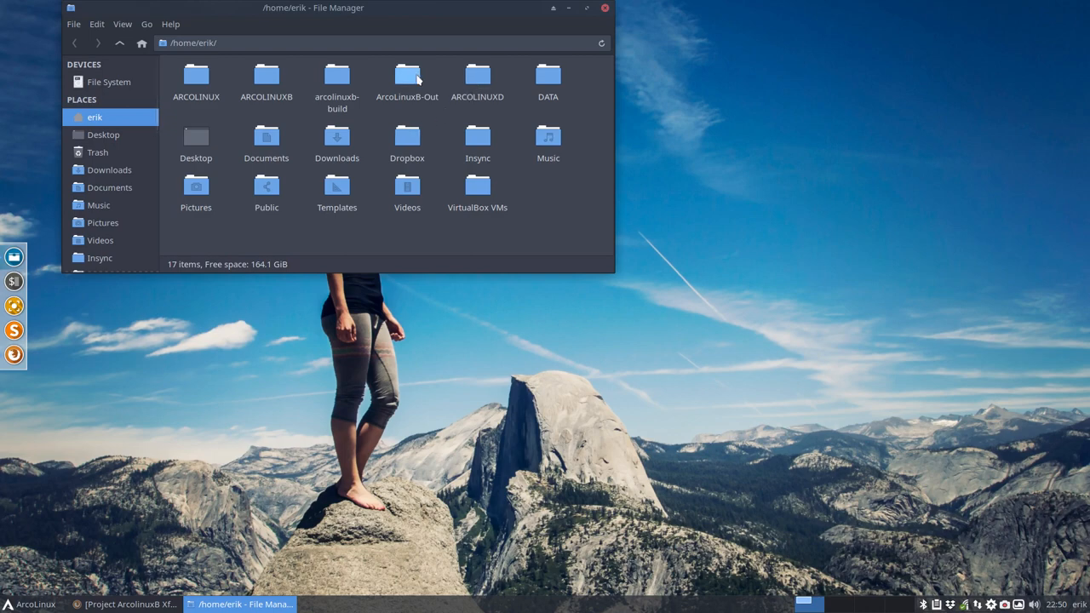
pyautogui.click(127, 604)
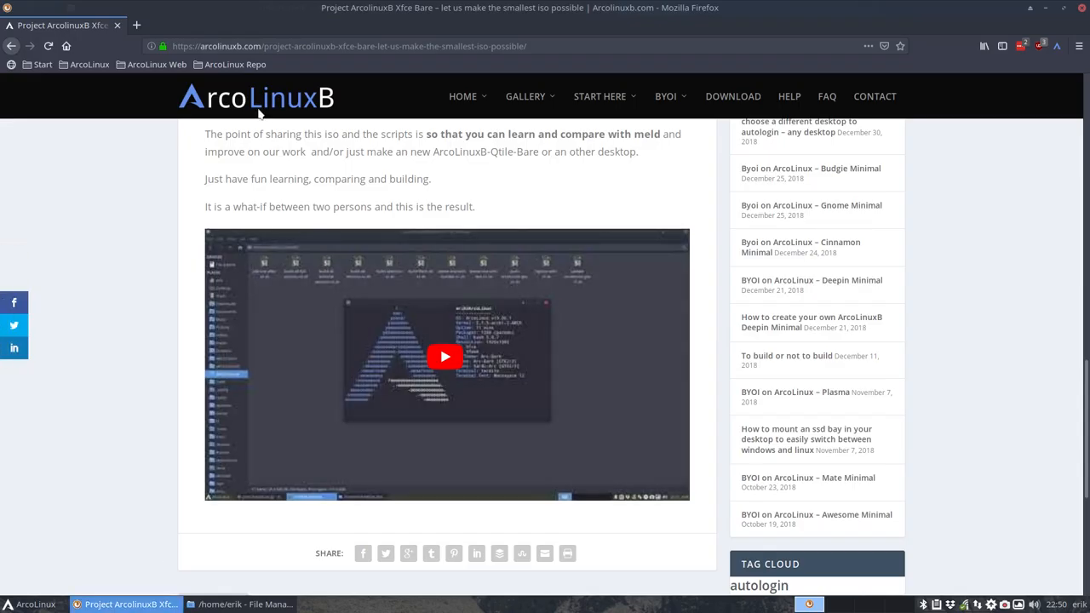
pyautogui.moveTo(366, 110)
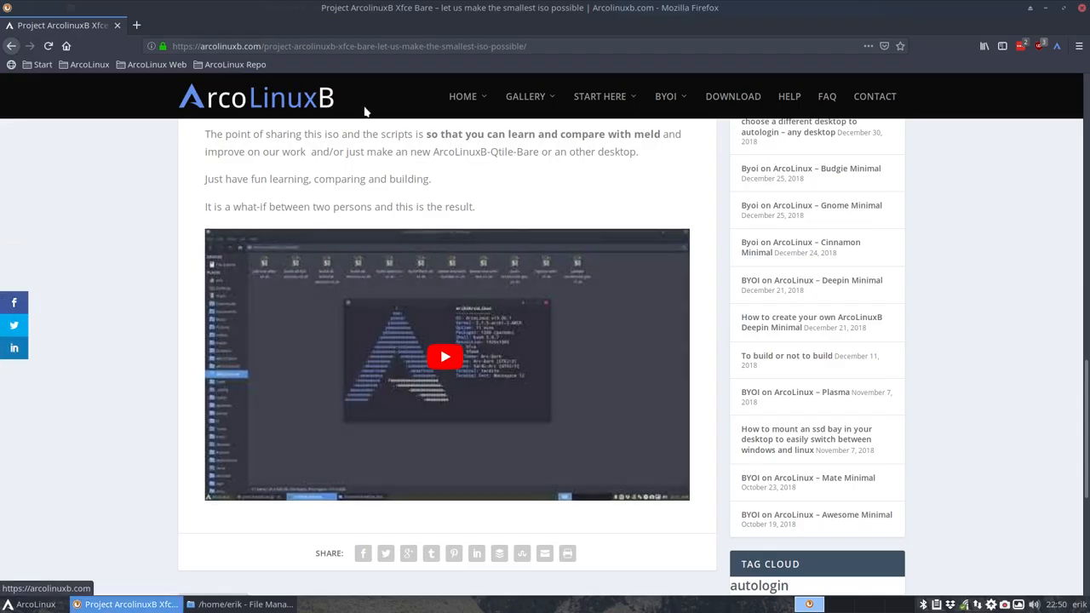
pyautogui.moveTo(733, 96)
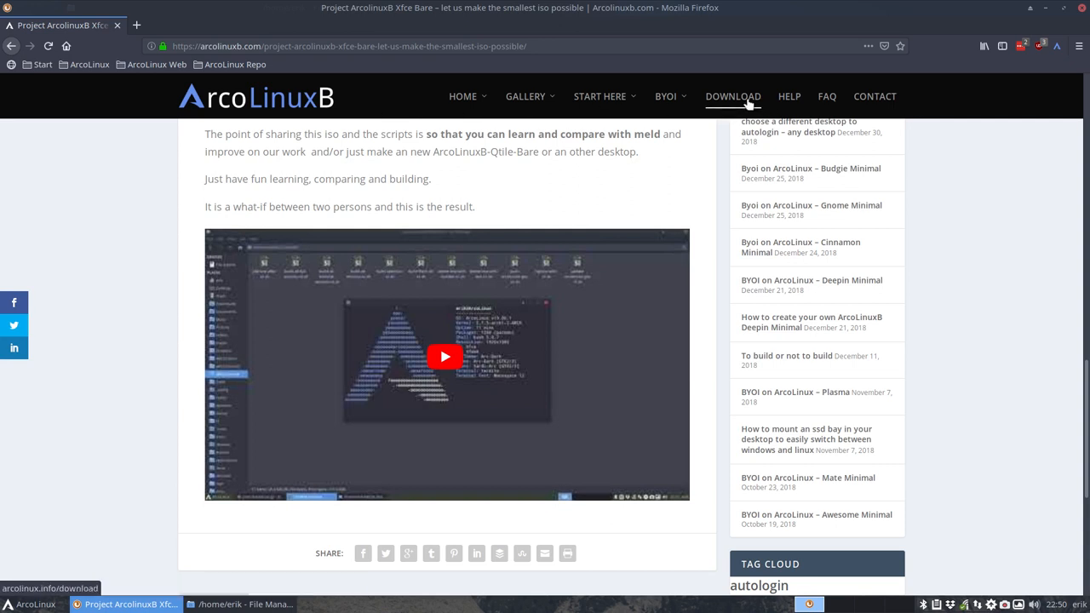
pyautogui.moveTo(1030, 10)
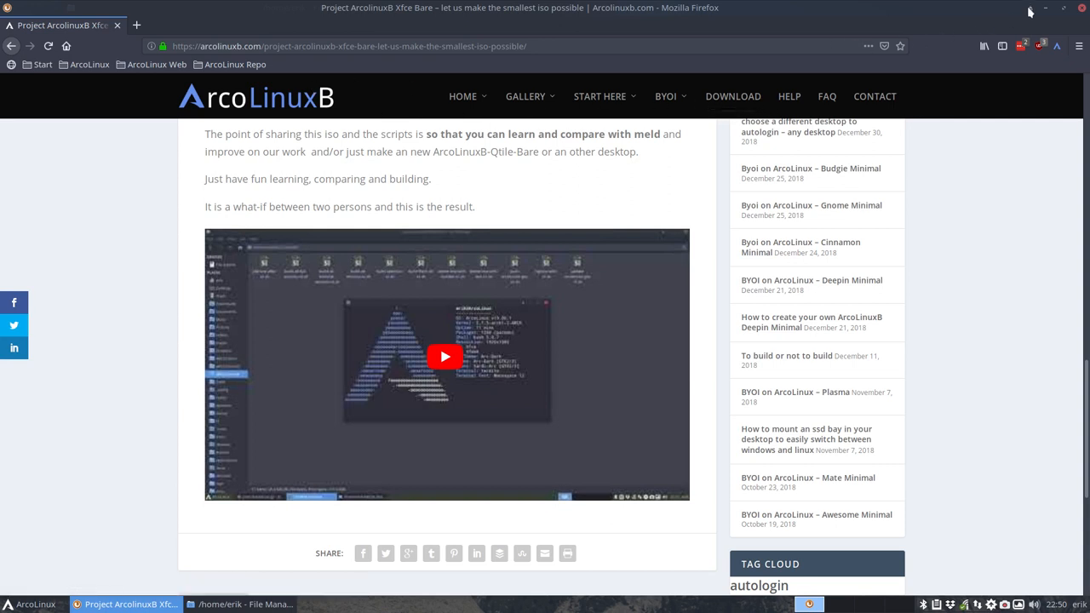
pyautogui.click(242, 603)
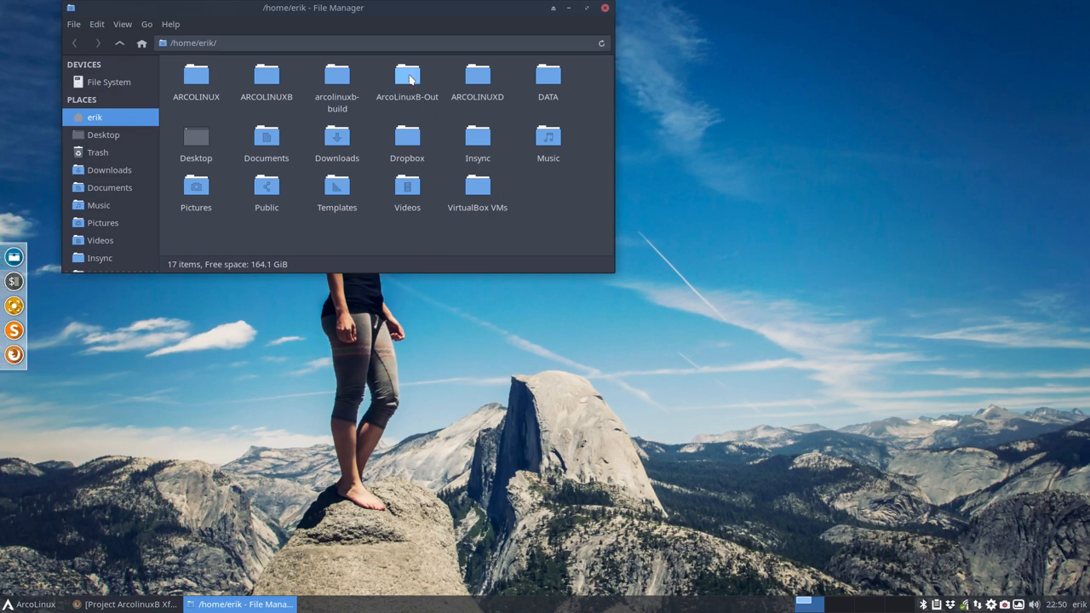
# - Open ArcoLinuxB-Out and select arcolinuxb-xfce-bare-v19.06.1.iso
pyautogui.doubleClick(407, 76)
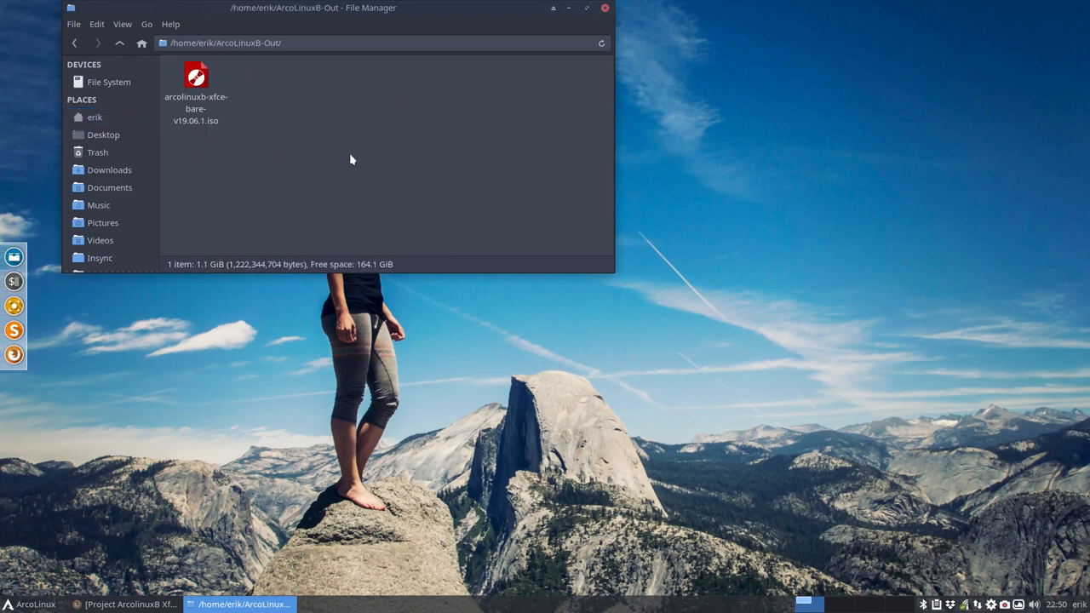
pyautogui.click(196, 96)
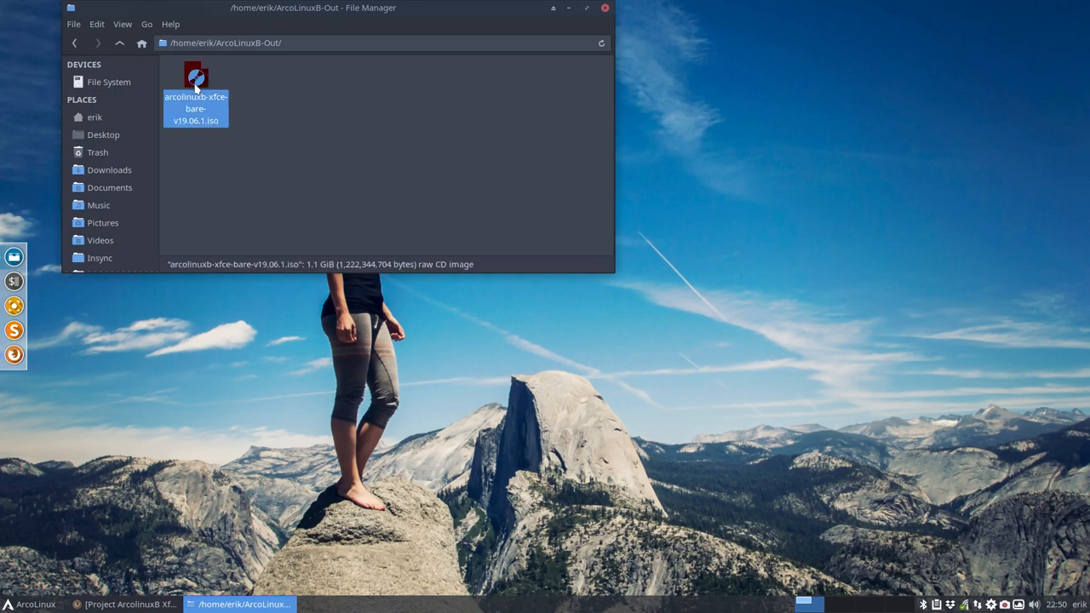
pyautogui.moveTo(214, 101)
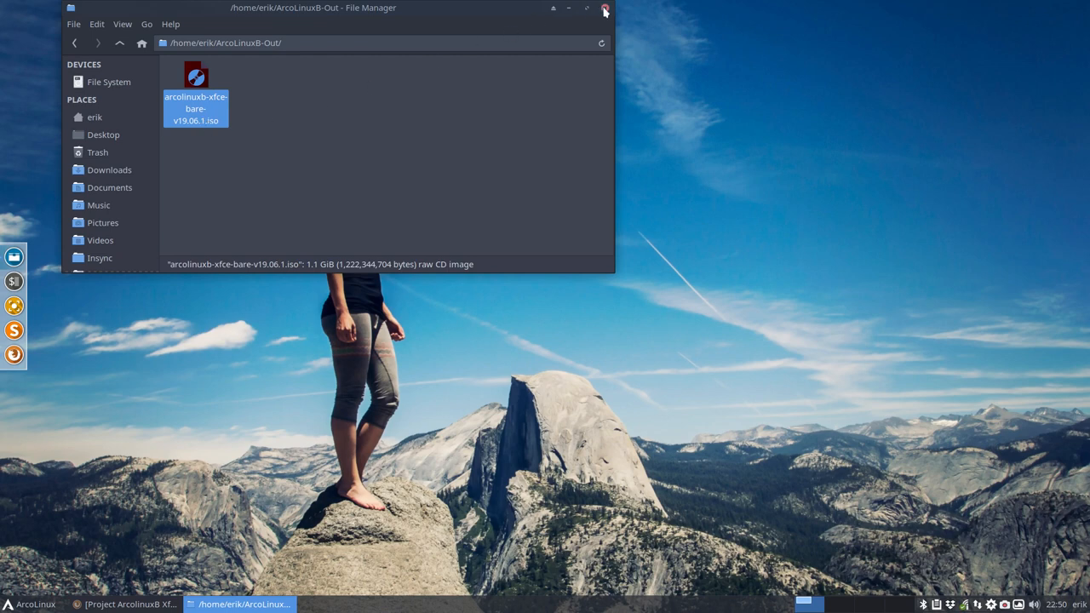
# - Close Thunar and launch the VirtualBox Manager from the dock
pyautogui.click(605, 9)
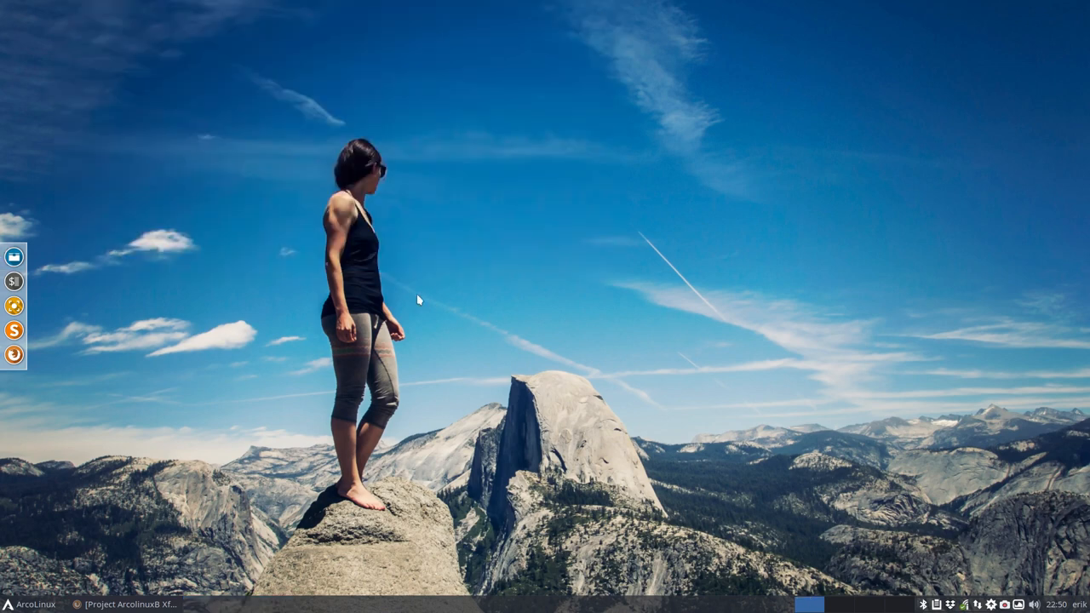
pyautogui.click(242, 604)
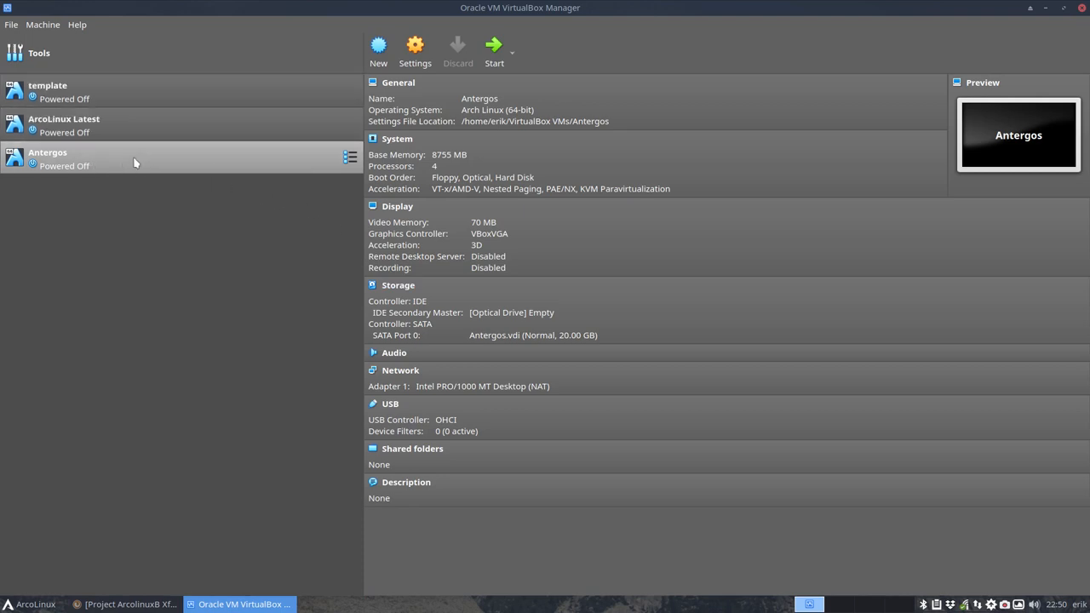
pyautogui.moveTo(134, 162)
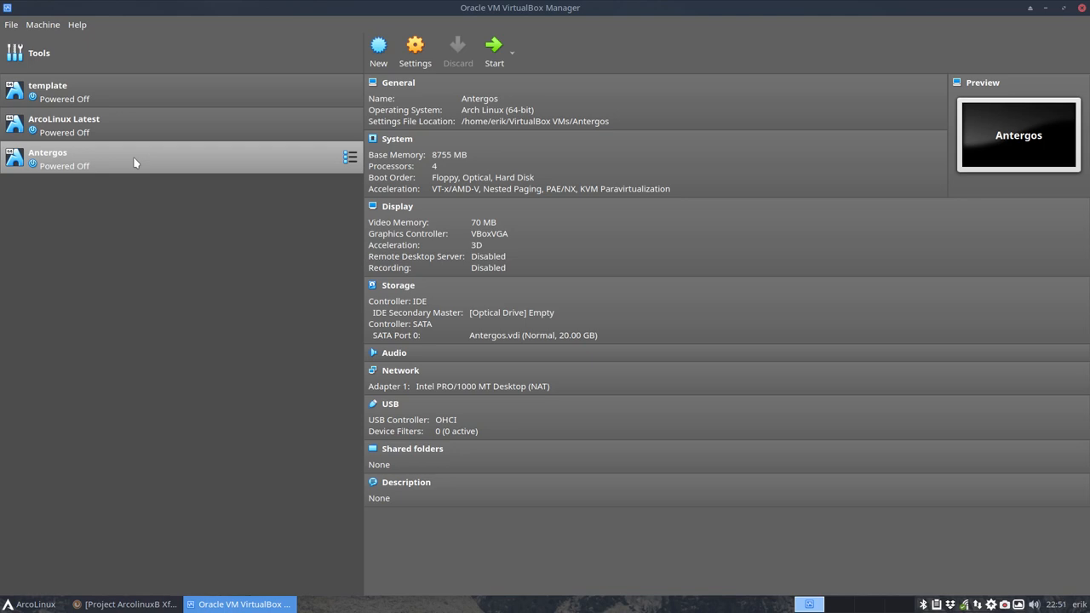
# - Clone the template machine through its context-menu Clone… option, naming it 'Xfce Bare'
pyautogui.rightClick(47, 91)
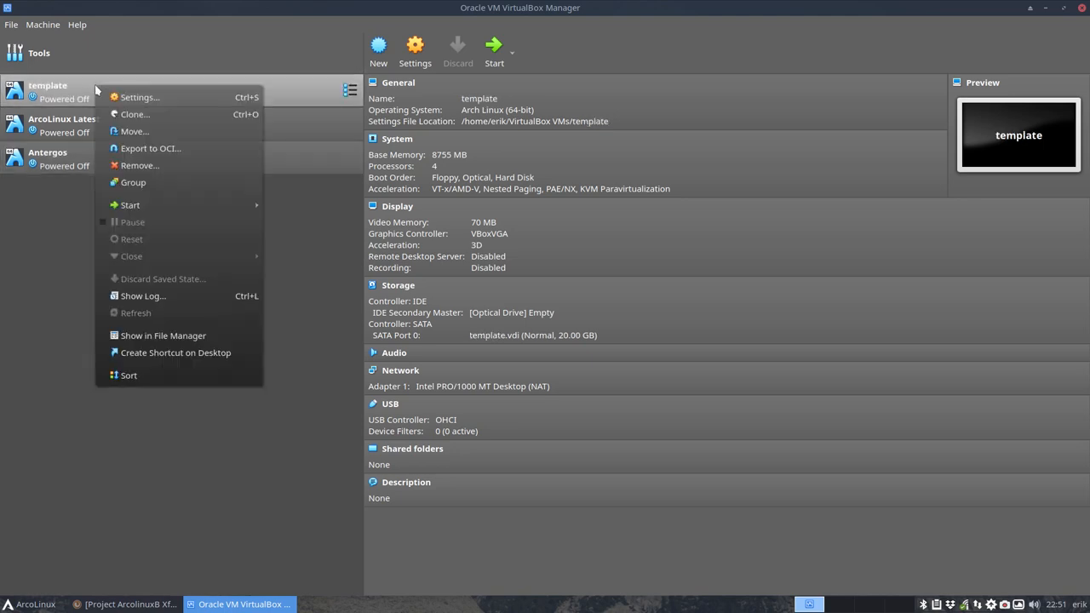
pyautogui.click(135, 114)
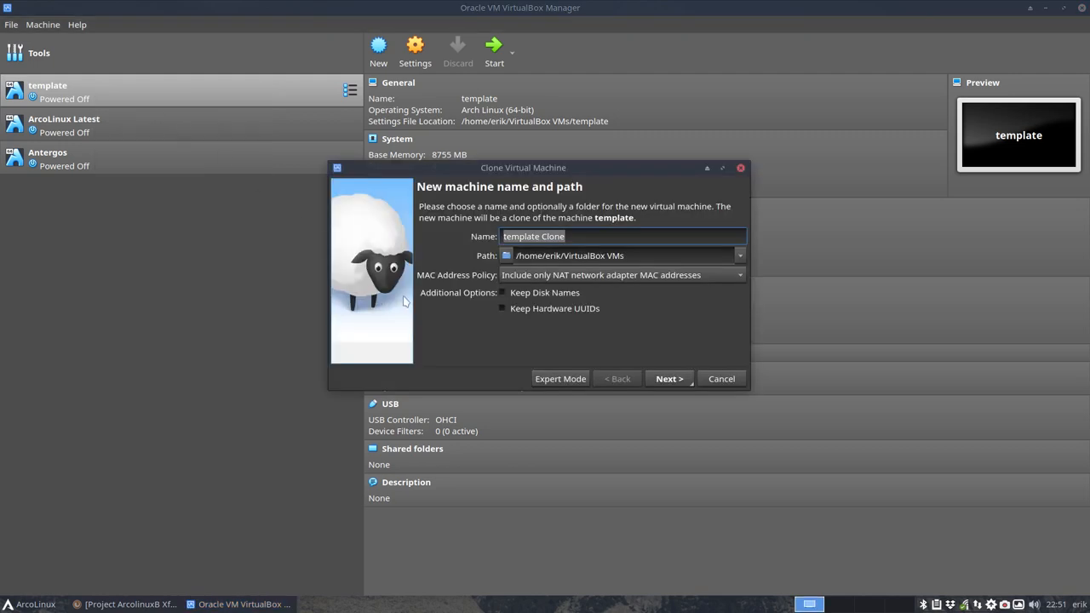
pyautogui.write('Xfce')
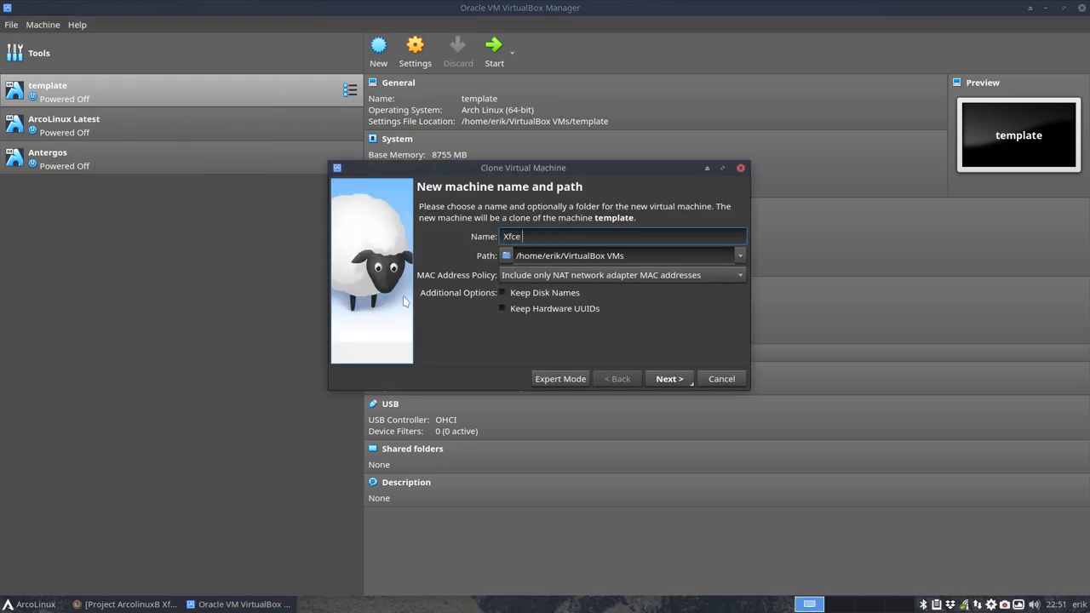
pyautogui.write('Bare')
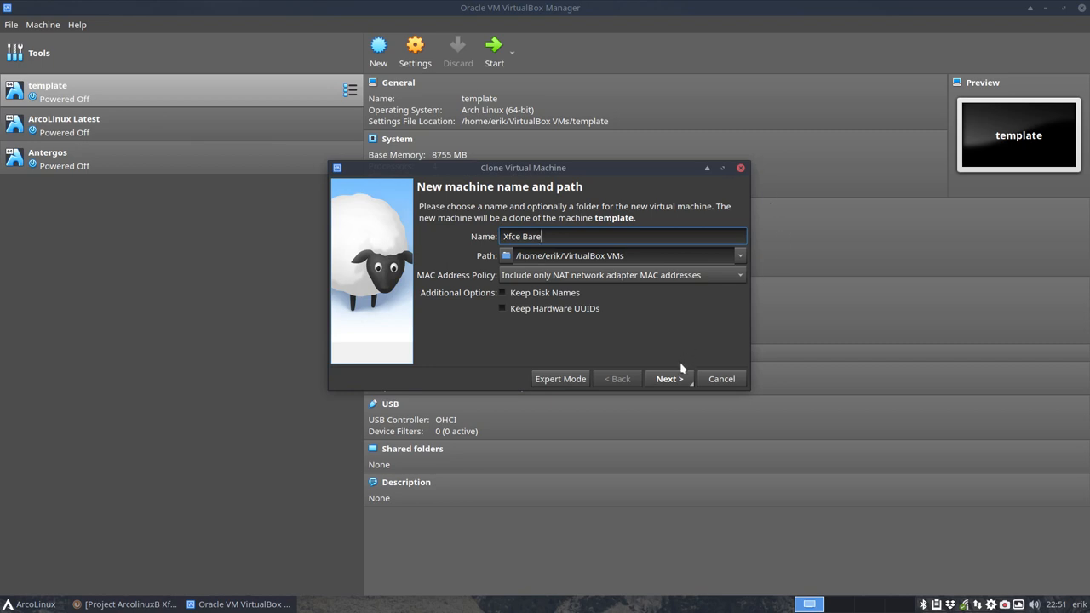
pyautogui.click(669, 378)
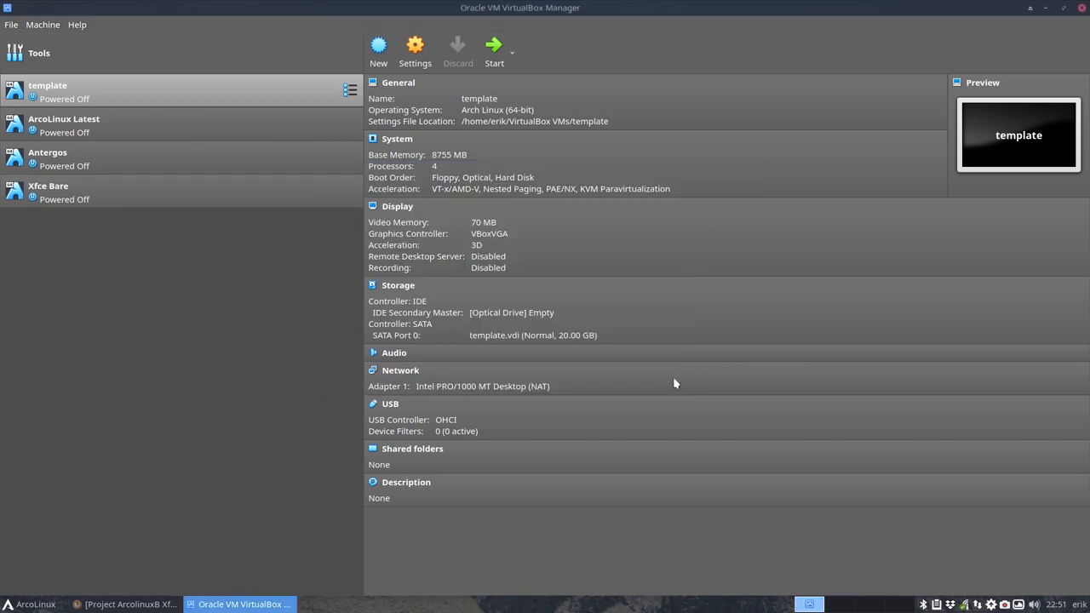
# - Load arcolinuxb-xfce-bare-v19.06.1.iso into Xfce Bare's optical drive and start the machine
pyautogui.click(511, 311)
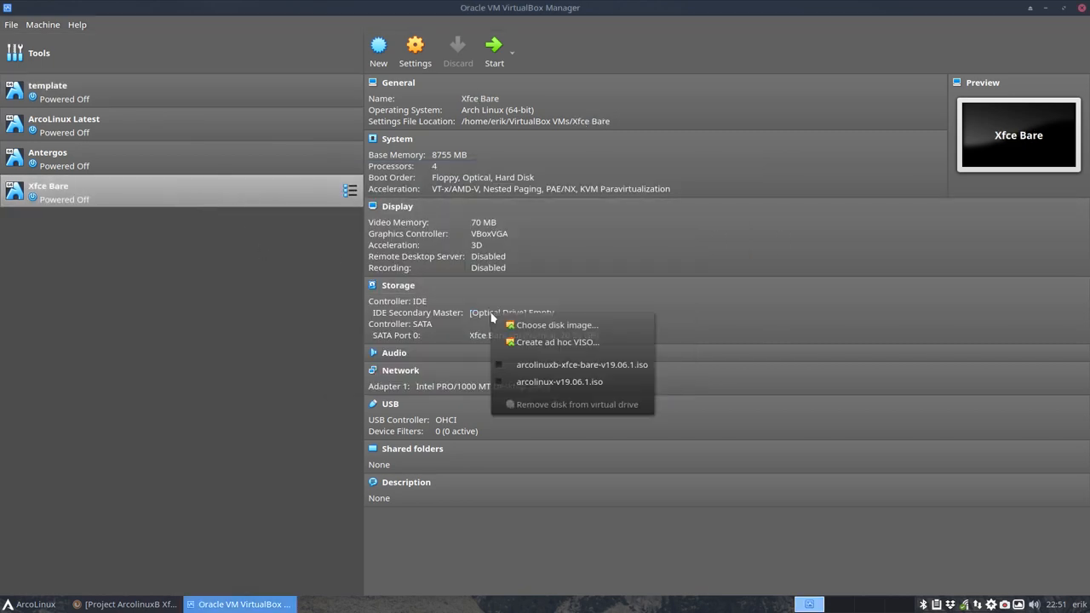
pyautogui.click(557, 325)
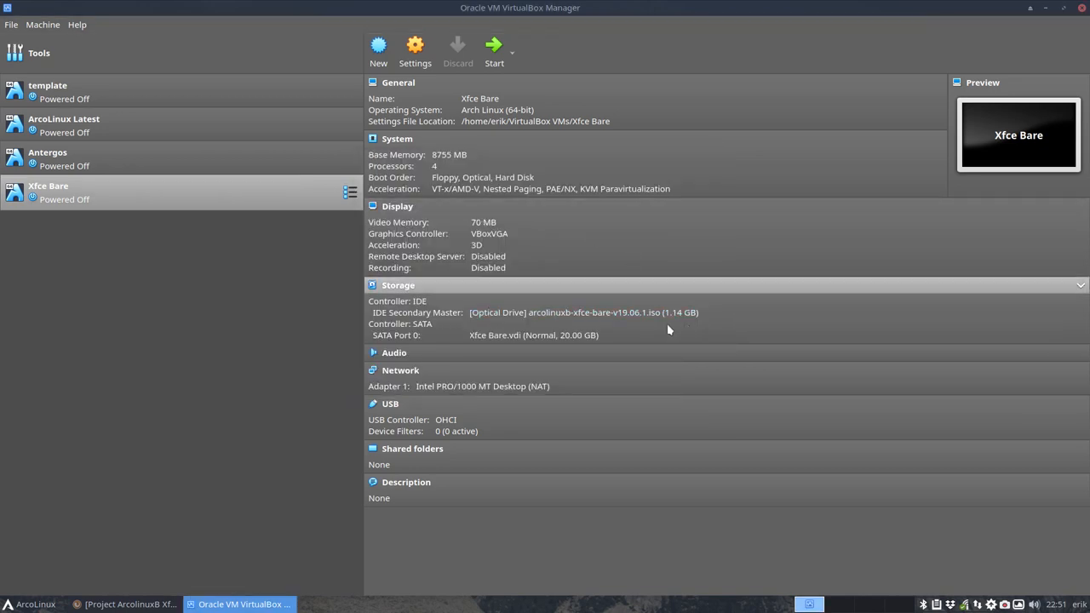
pyautogui.click(494, 47)
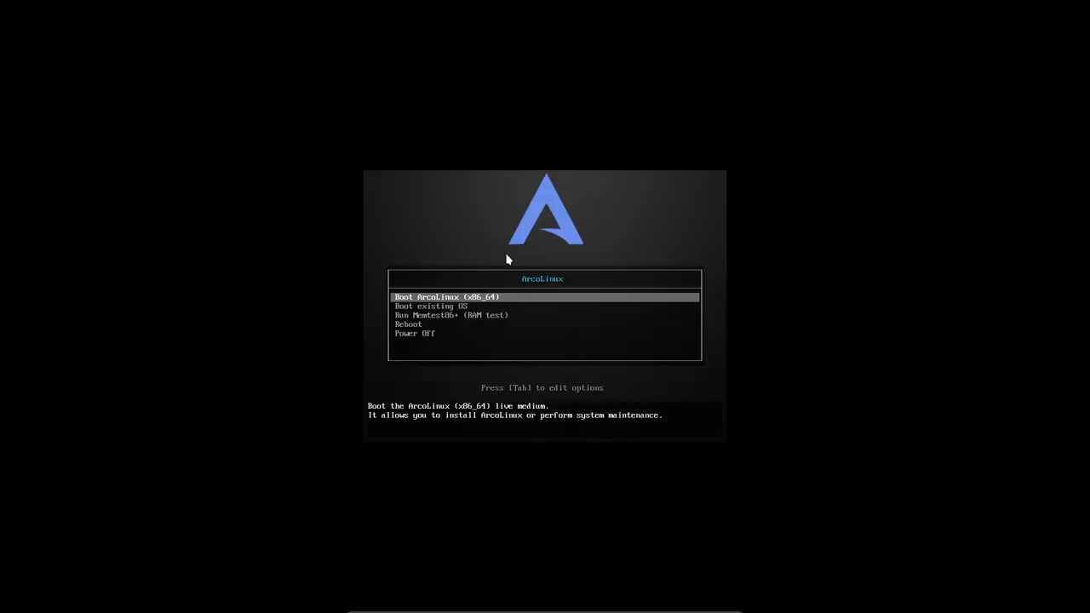
# - Choose Boot ArcoLinux from the live boot menu
pyautogui.press('Return')
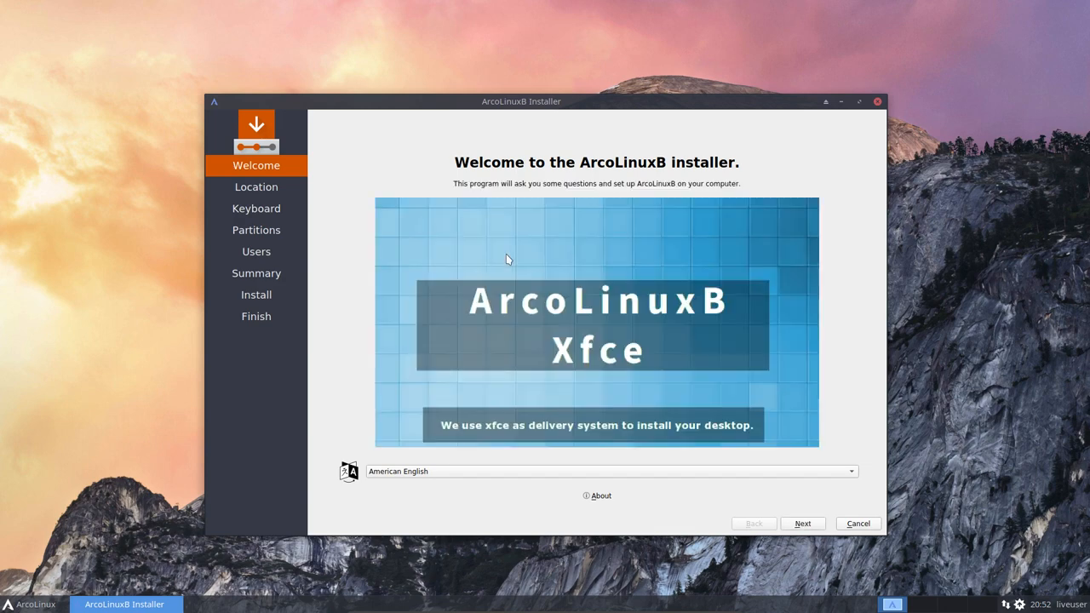
pyautogui.moveTo(643, 363)
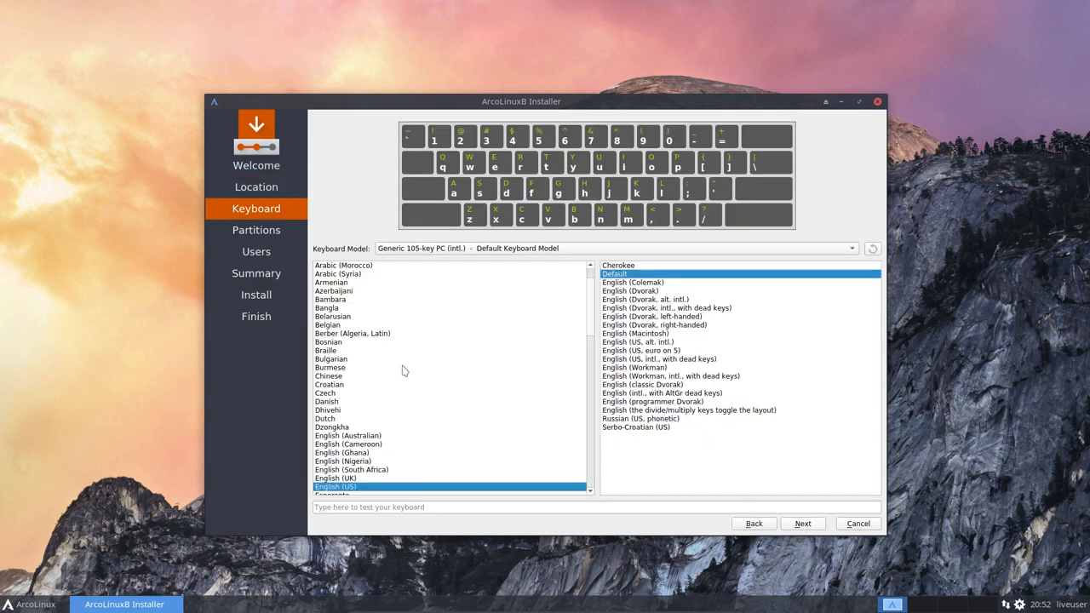
# - Choose to erase the whole disk at the partitioning step
pyautogui.click(801, 522)
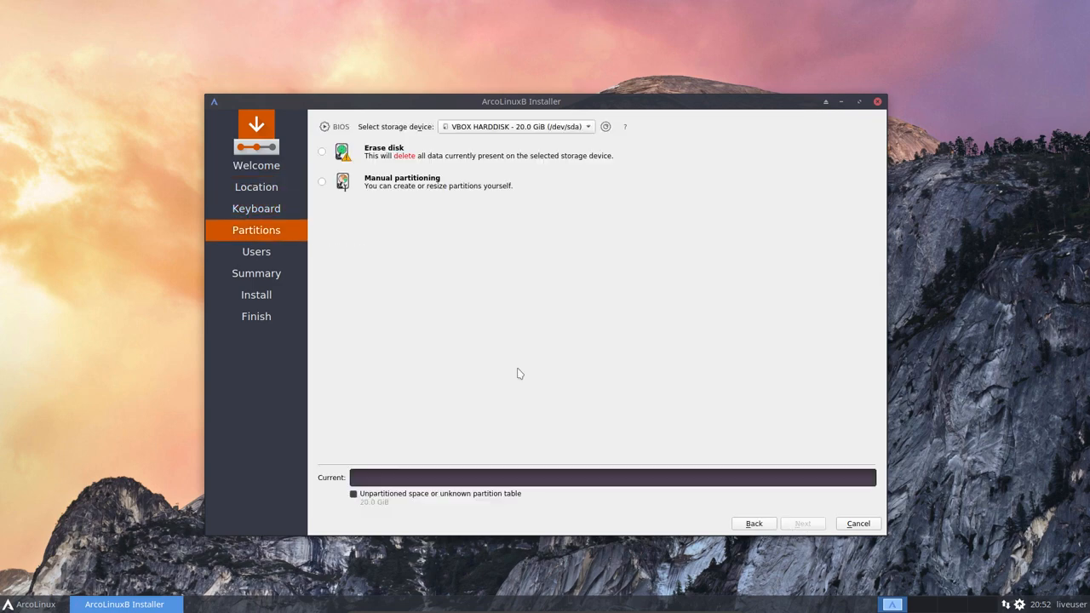
pyautogui.click(322, 151)
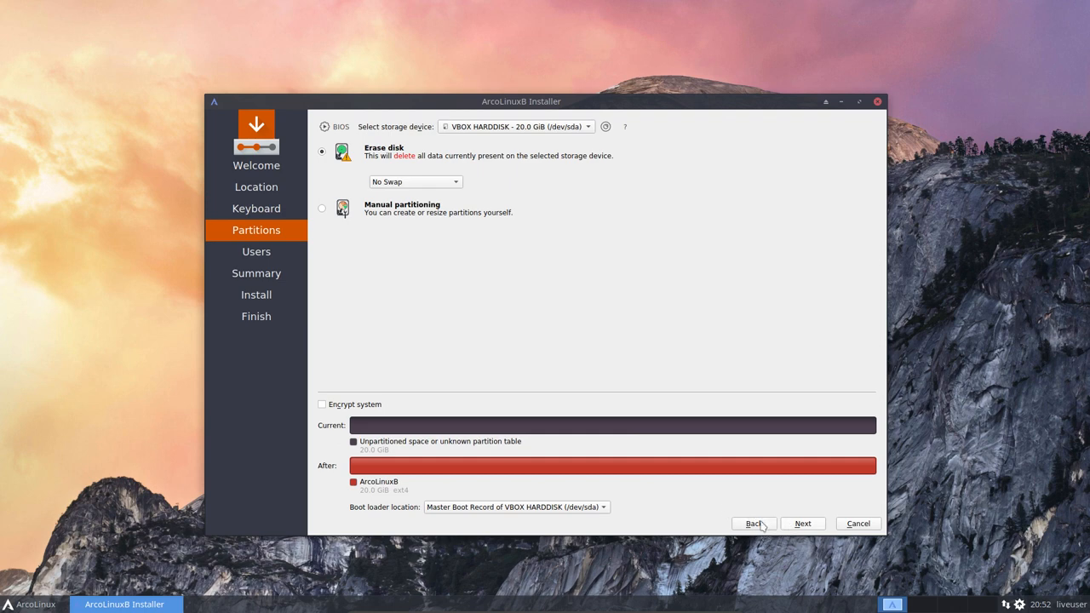
pyautogui.moveTo(511, 512)
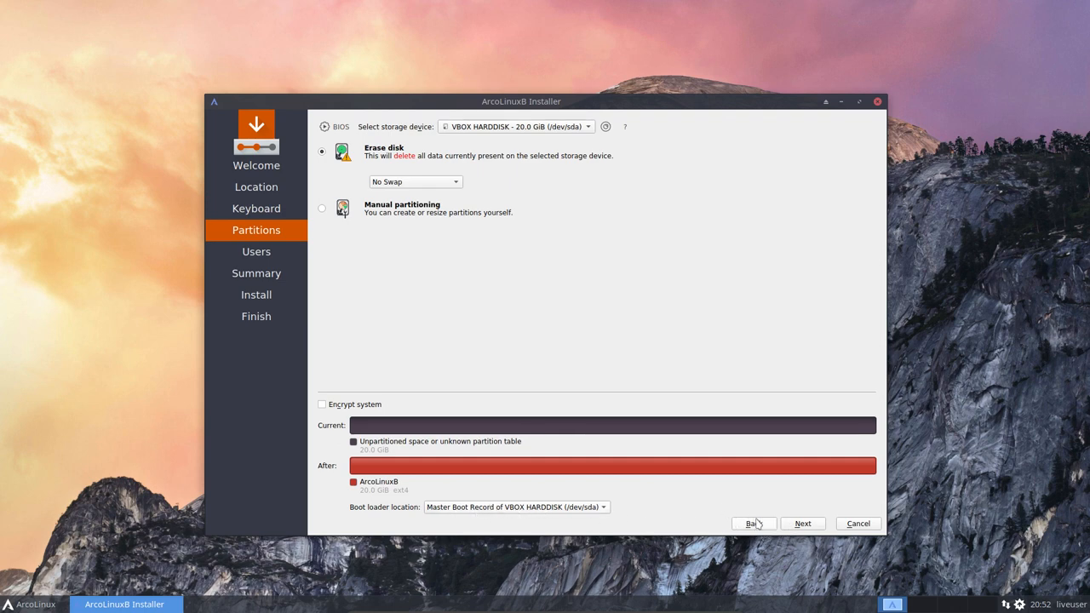
pyautogui.click(802, 523)
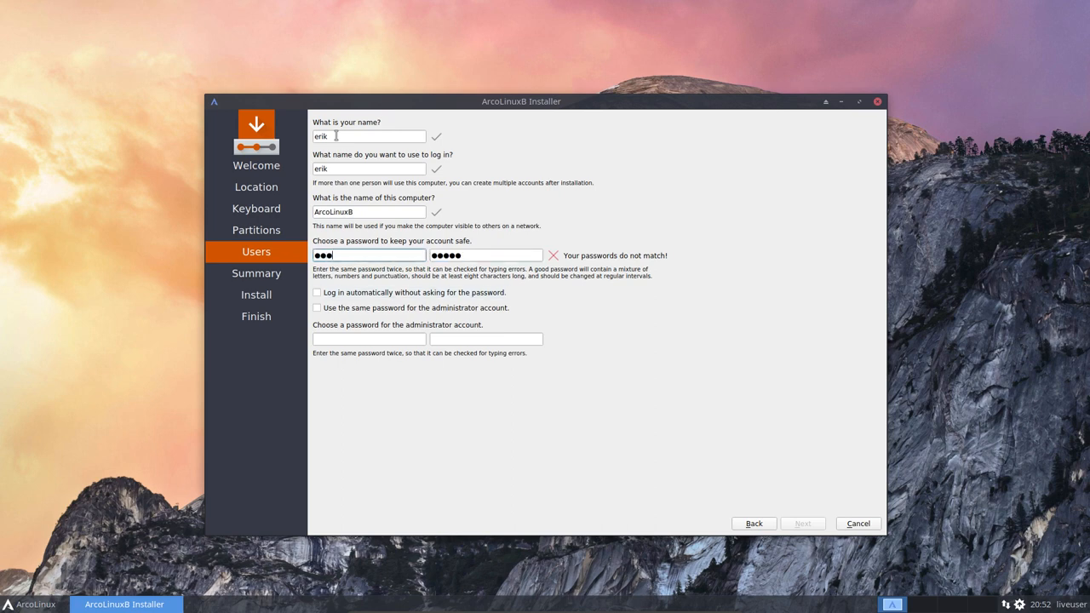
# - Enter the account password and enable automatic login
pyautogui.write('•')
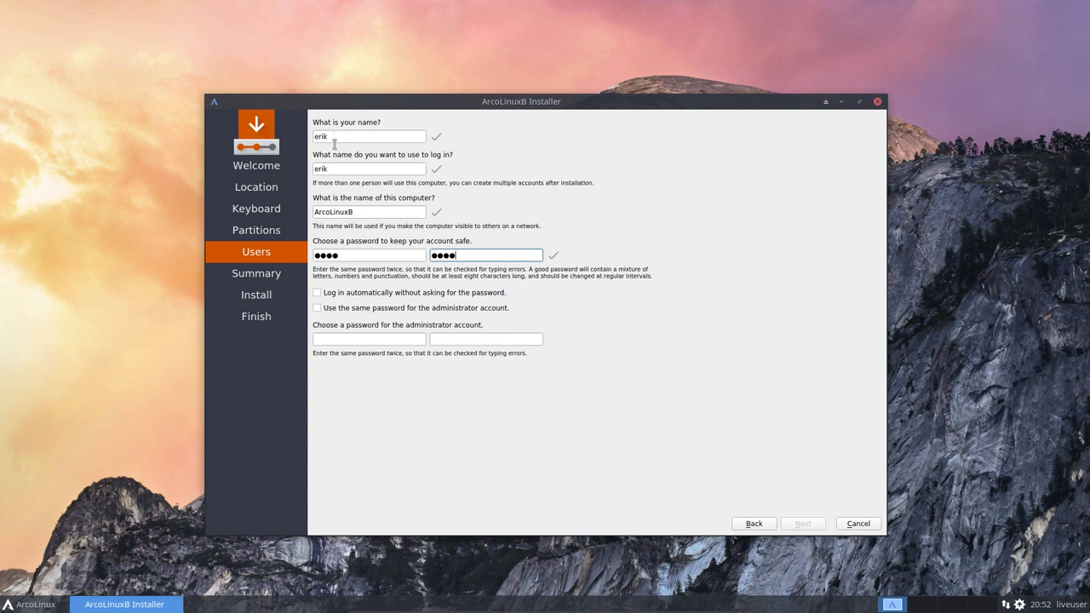
pyautogui.click(317, 292)
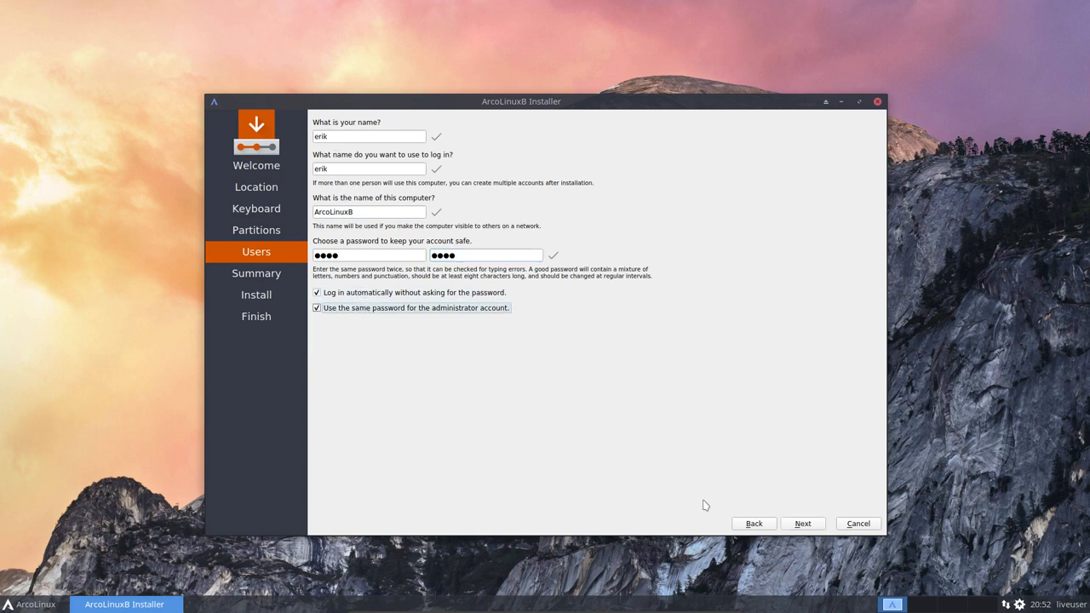
pyautogui.click(802, 523)
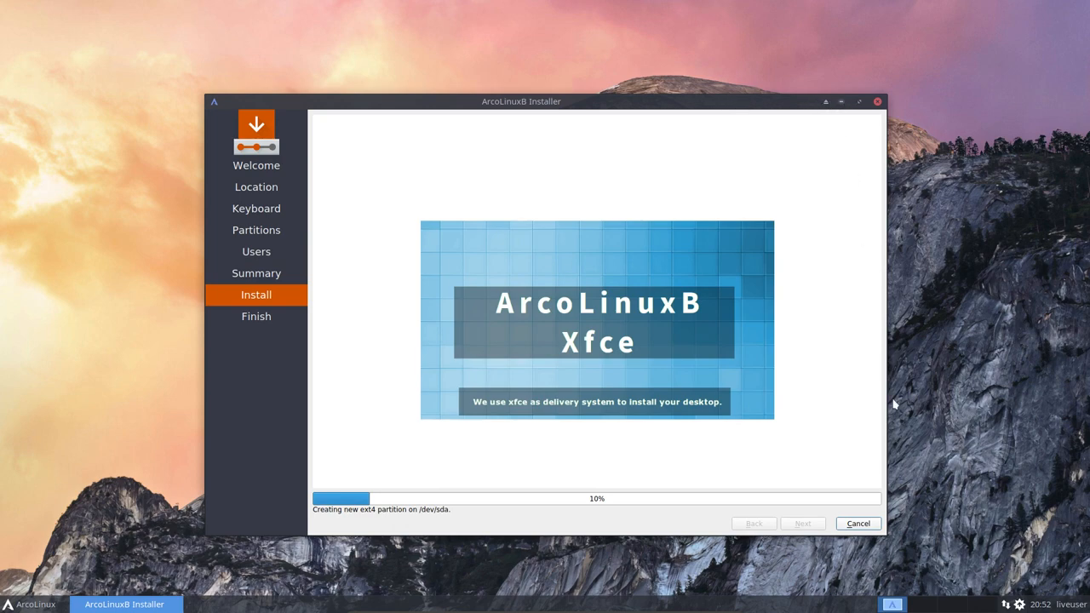
# - Switch to the second workspace in the panel's workspace switcher
pyautogui.click(877, 101)
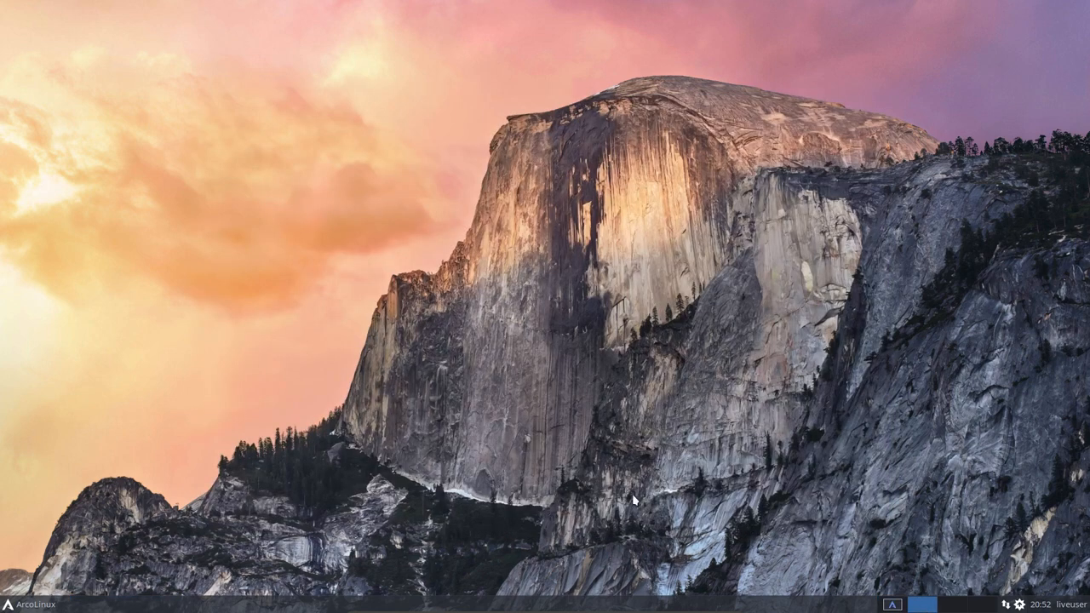
pyautogui.moveTo(51, 584)
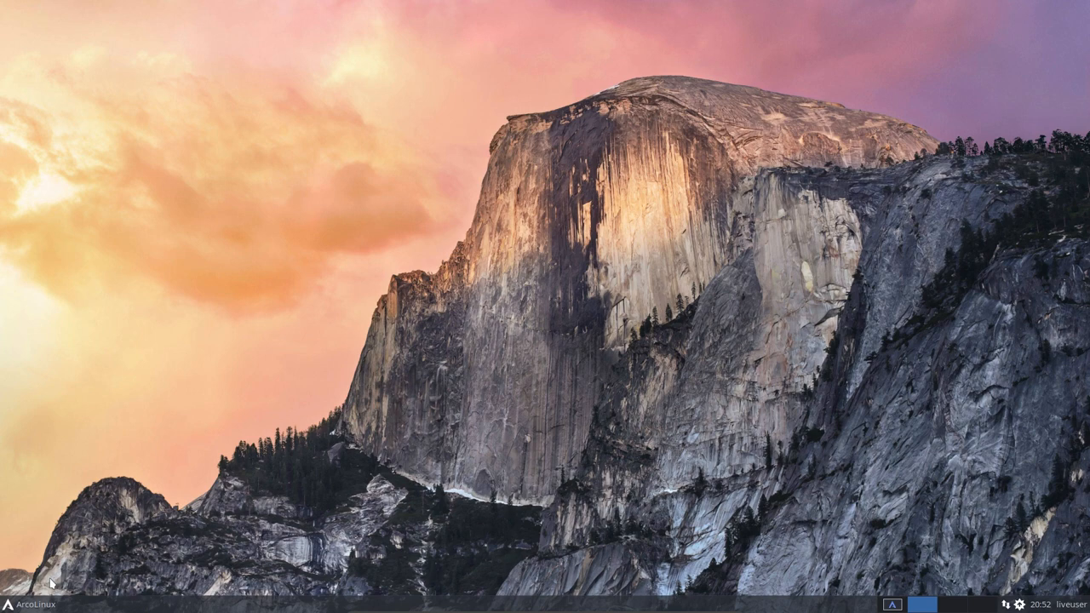
pyautogui.moveTo(562, 317)
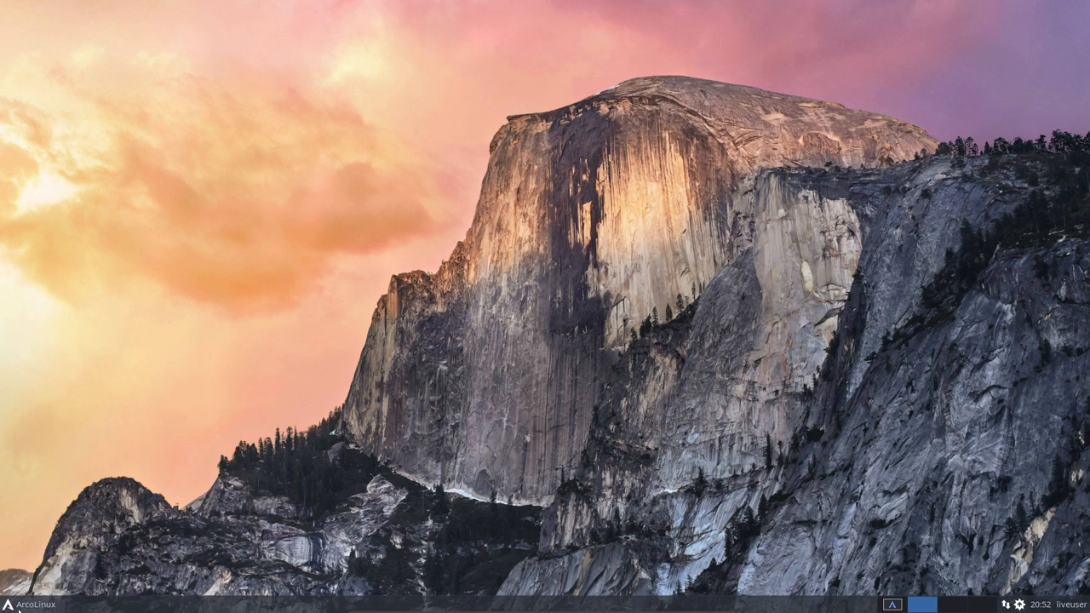
pyautogui.click(31, 604)
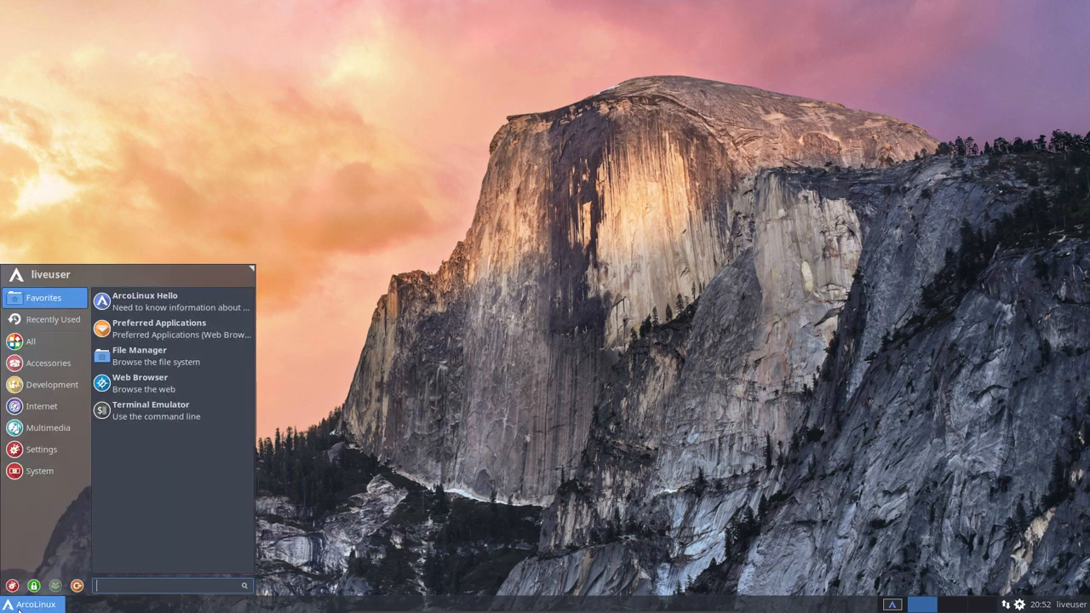
pyautogui.click(48, 362)
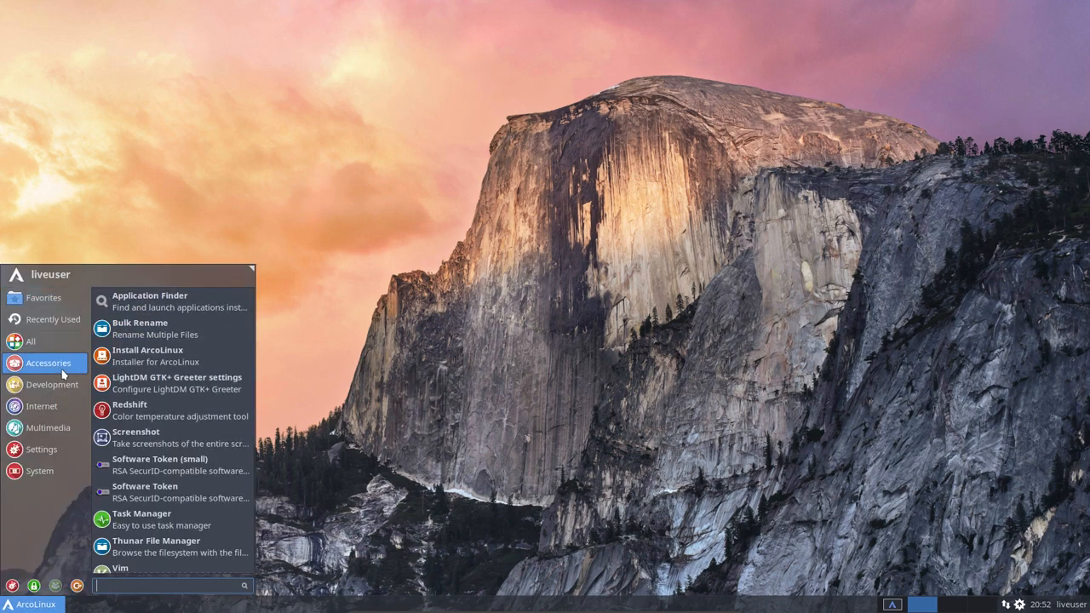
pyautogui.moveTo(149, 355)
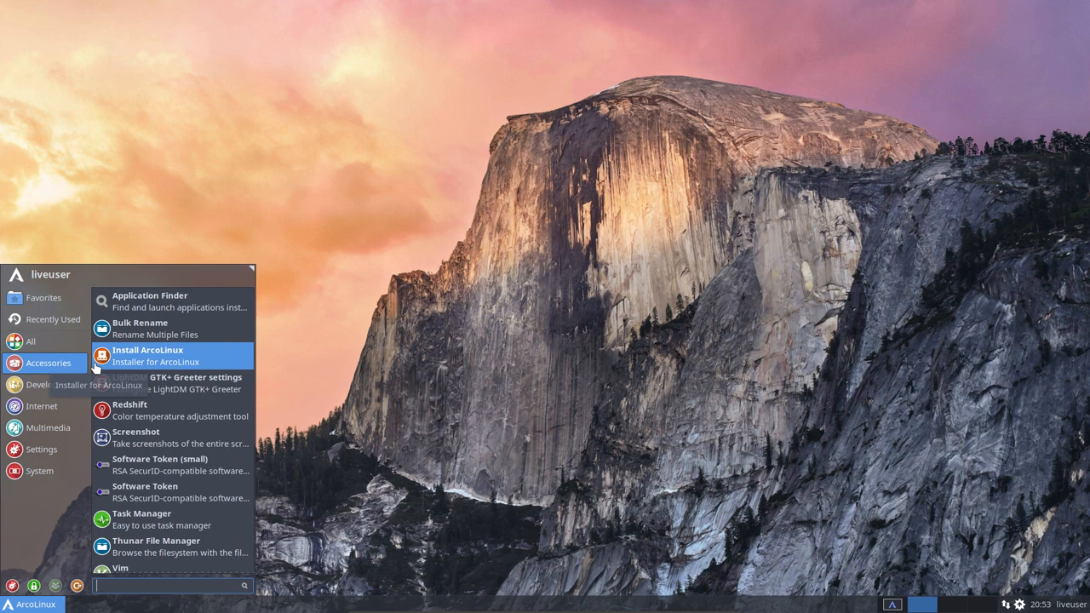
pyautogui.moveTo(171, 377)
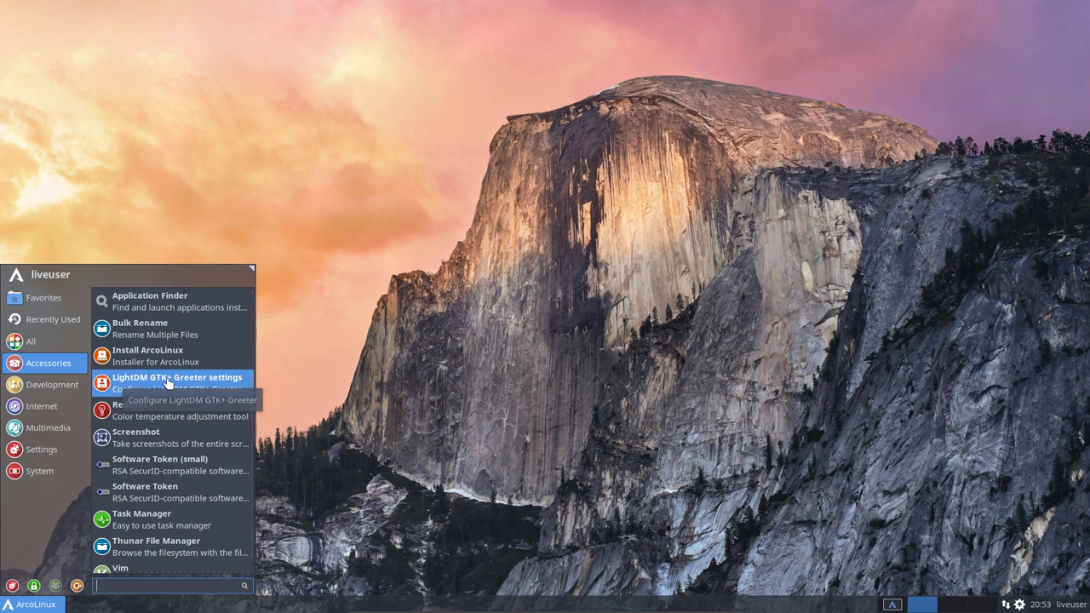
pyautogui.click(43, 297)
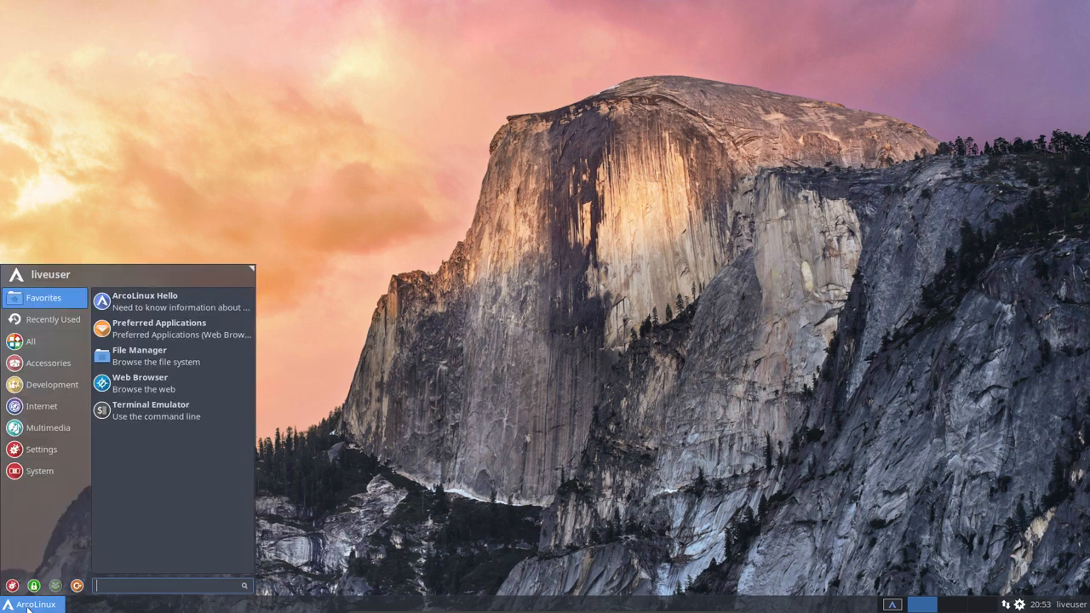
pyautogui.click(439, 243)
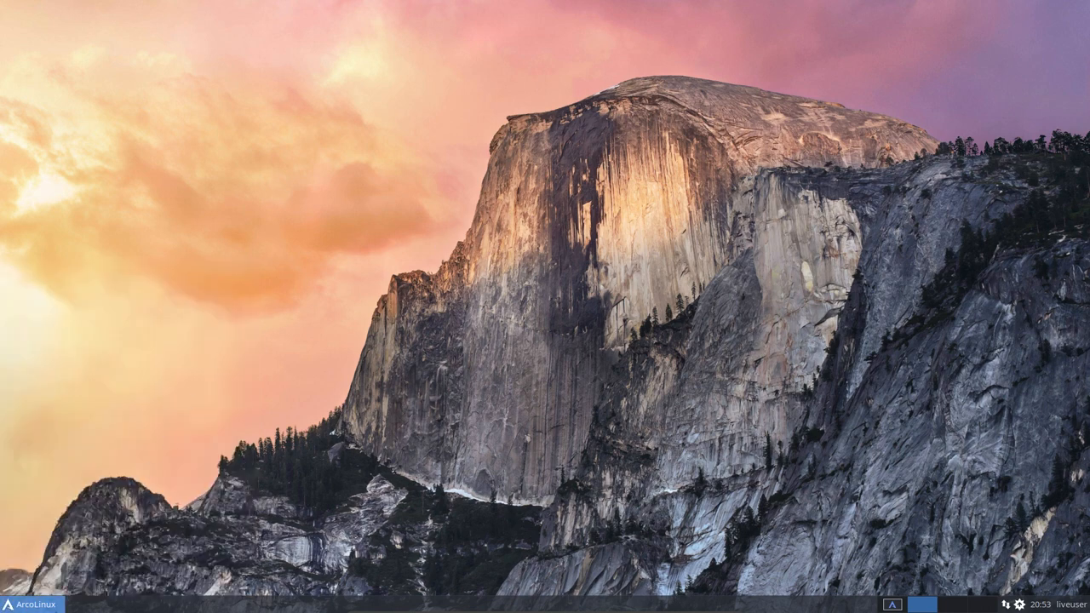
pyautogui.click(33, 603)
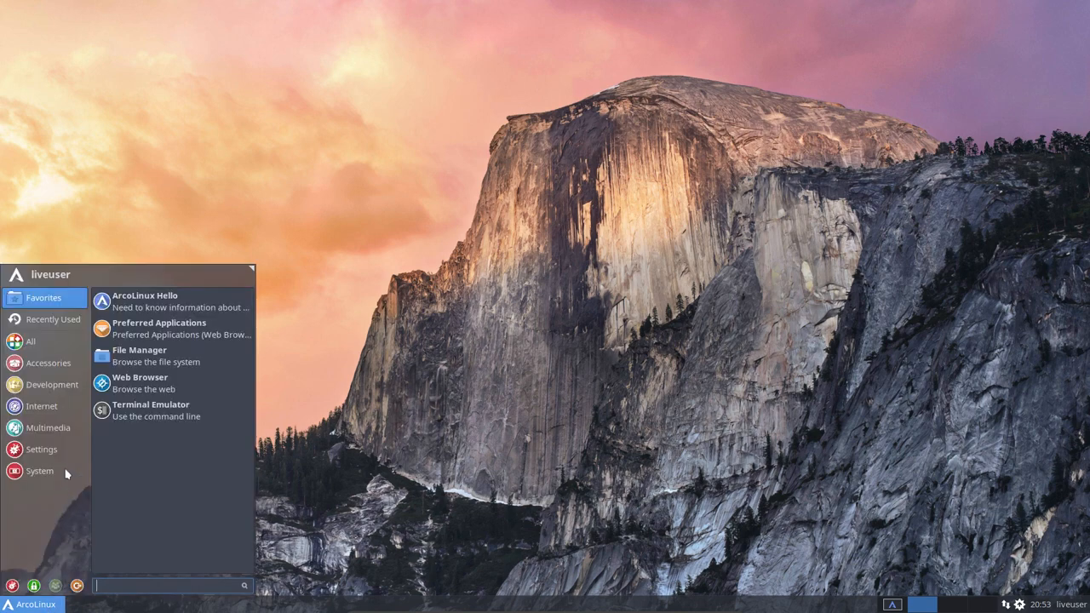
pyautogui.click(30, 342)
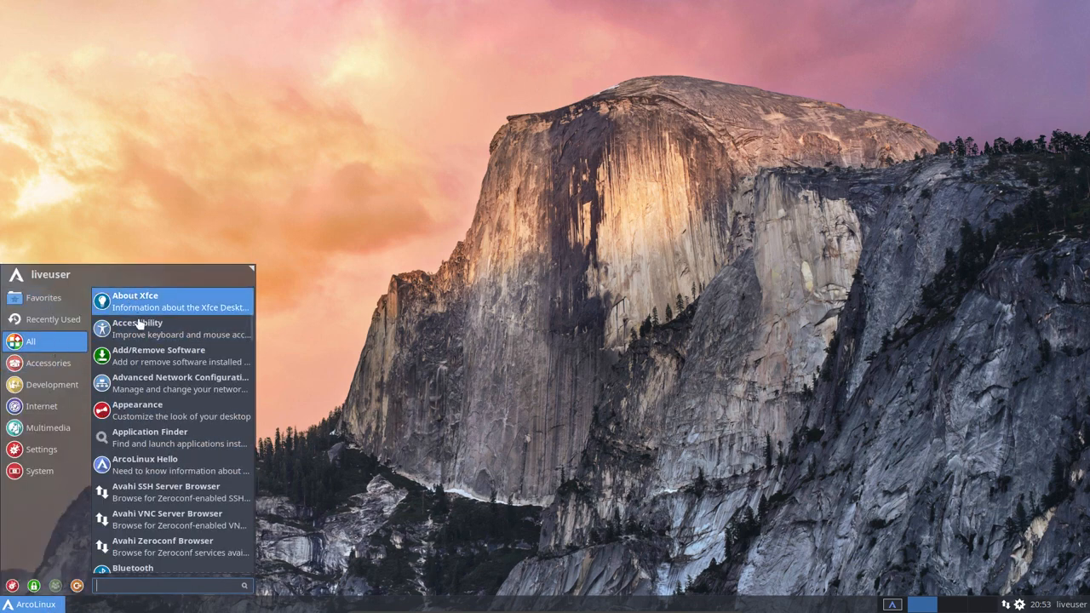
pyautogui.moveTo(59, 373)
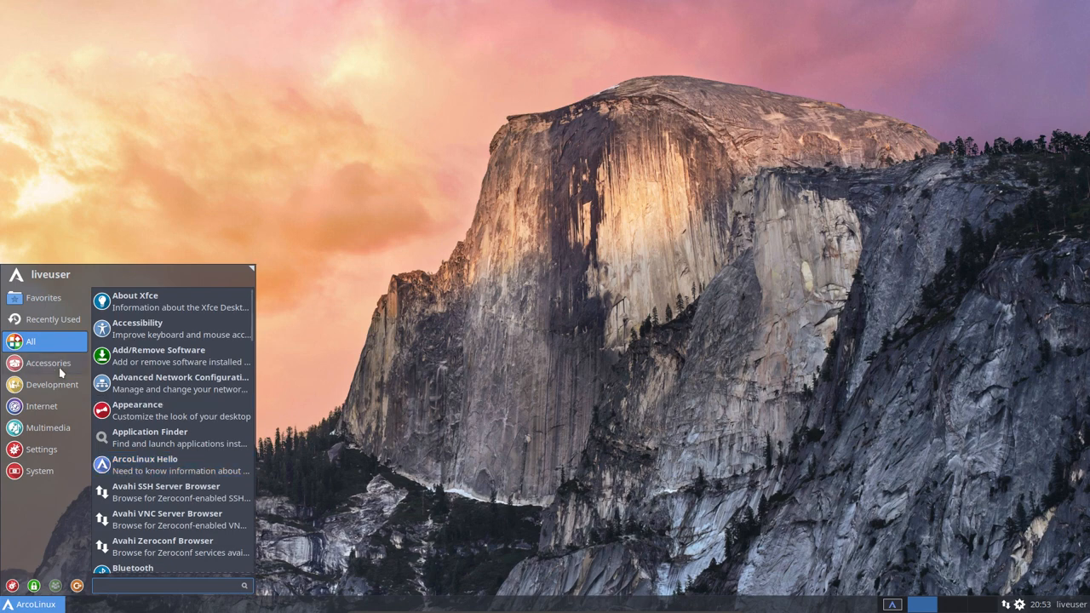
pyautogui.click(47, 363)
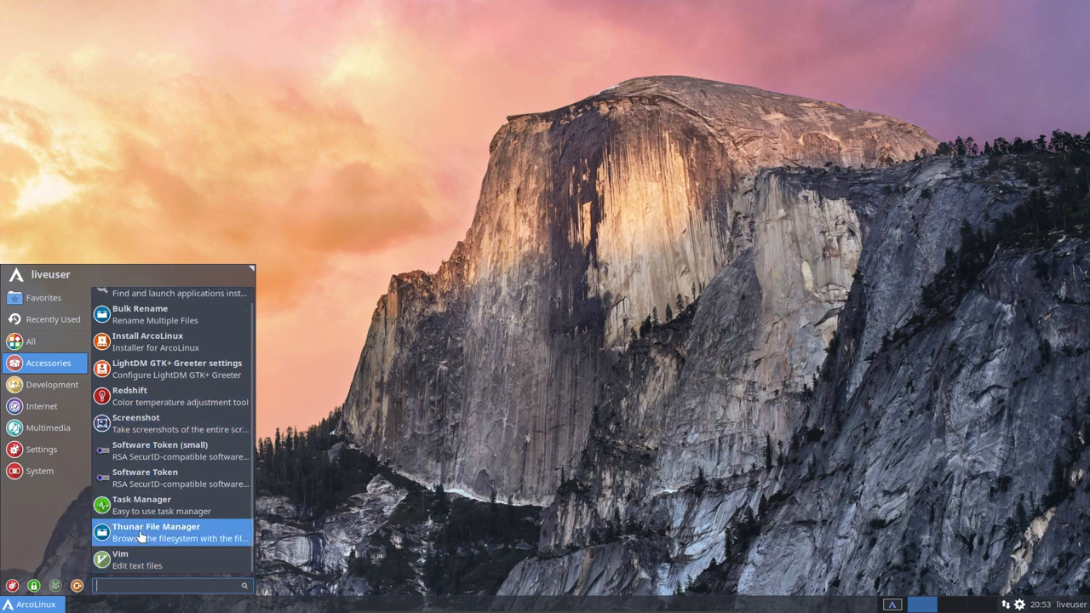
pyautogui.click(52, 384)
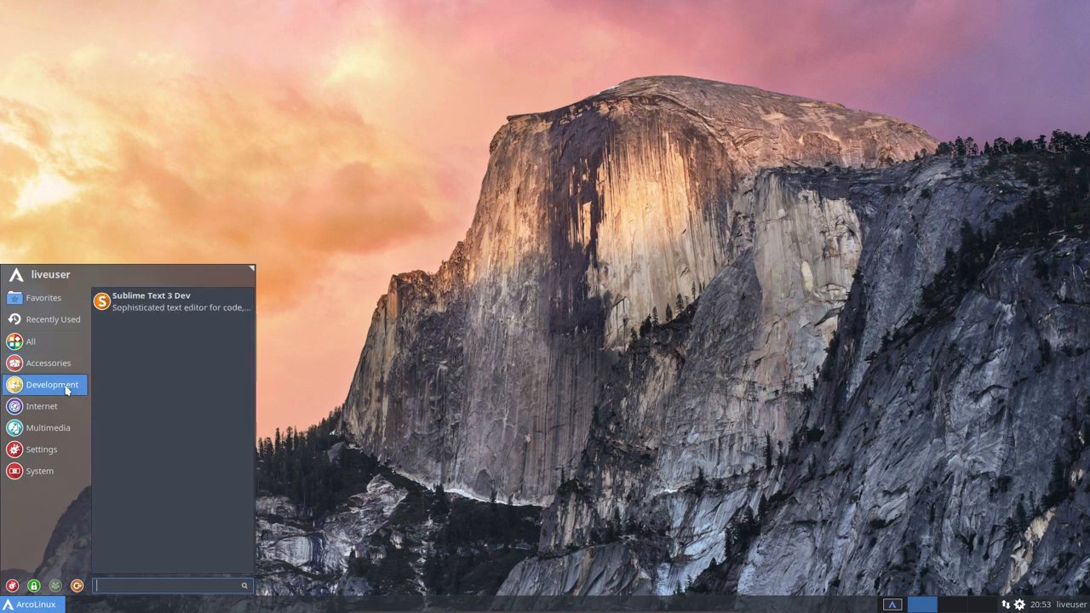
pyautogui.moveTo(170, 307)
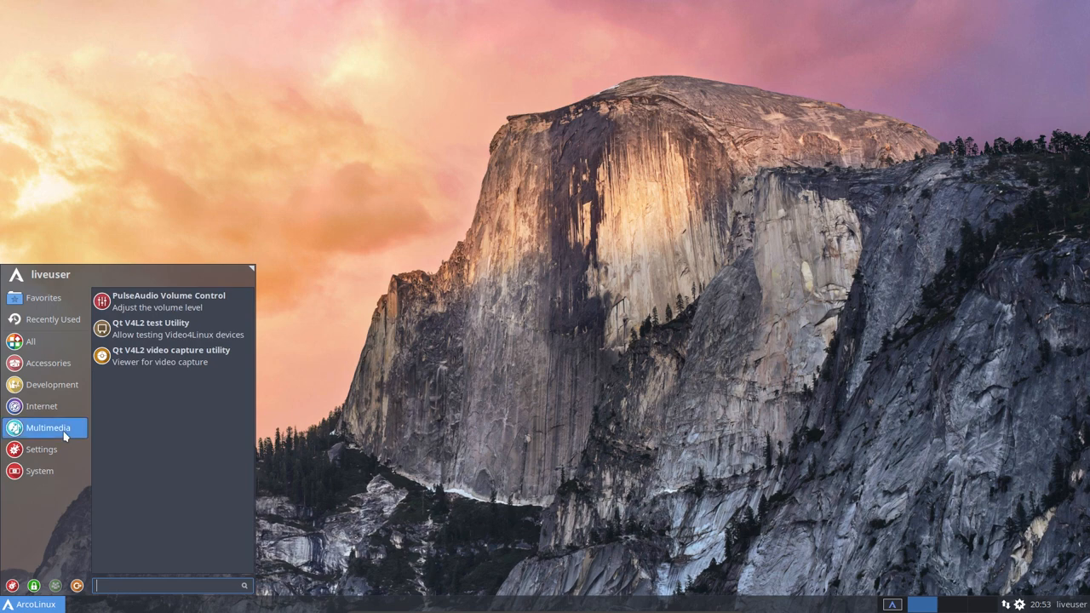
pyautogui.moveTo(166, 300)
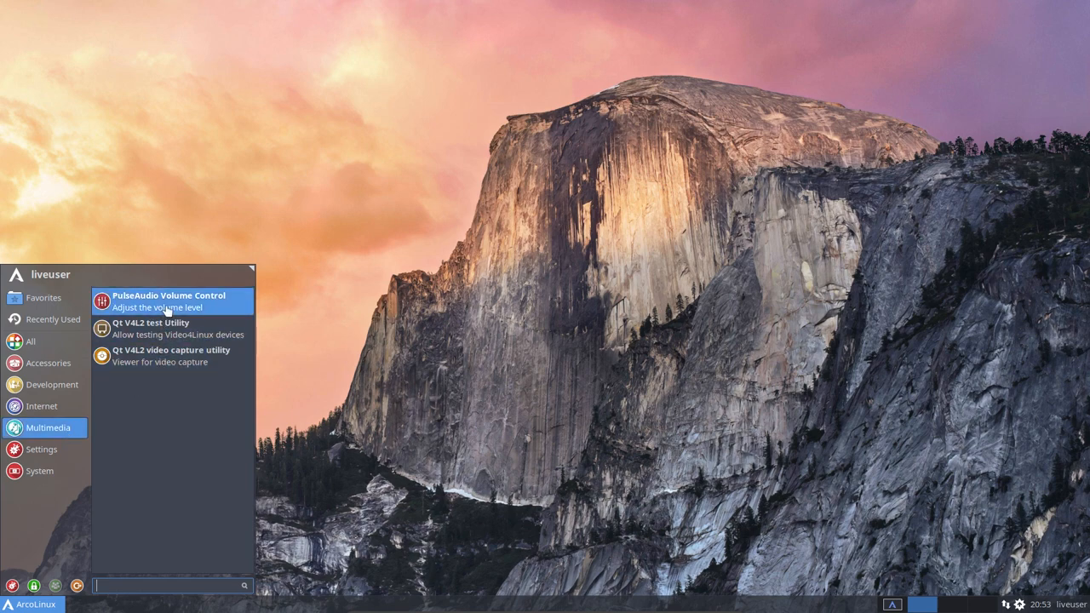
pyautogui.moveTo(166, 328)
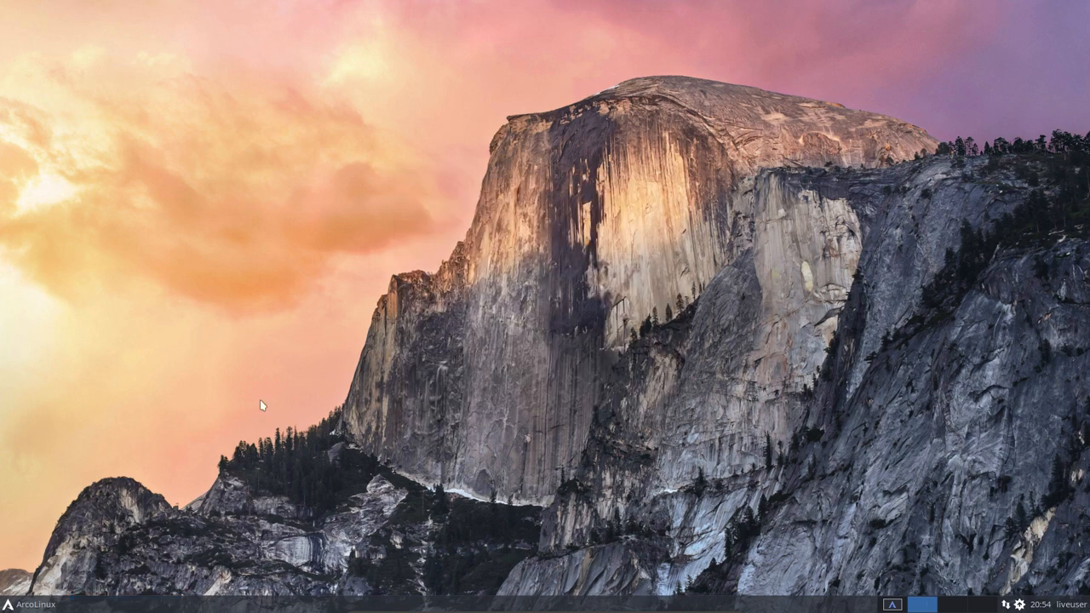
pyautogui.click(9, 603)
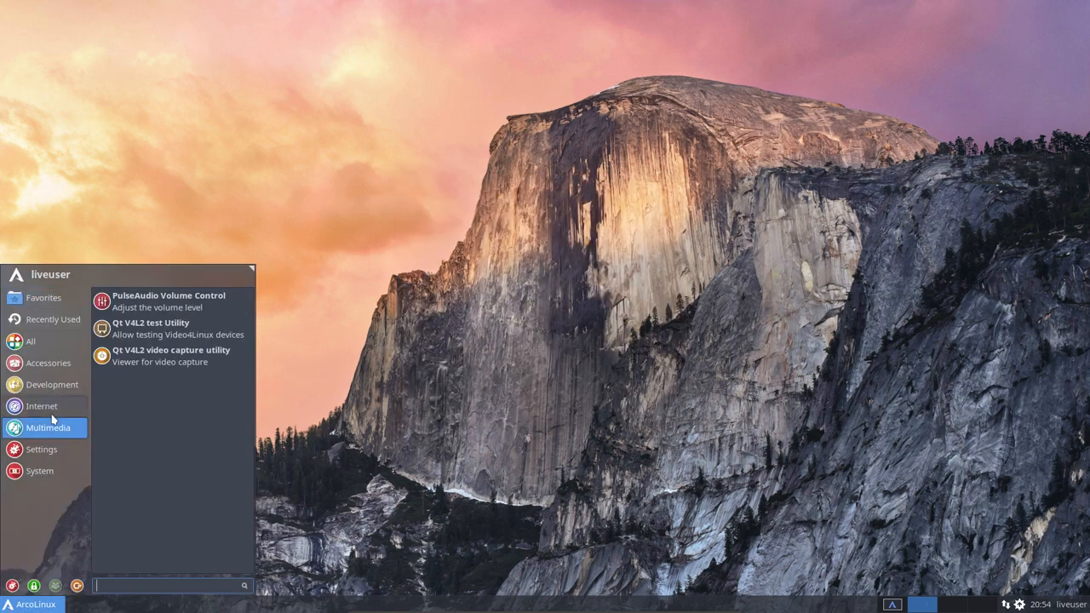
pyautogui.click(41, 449)
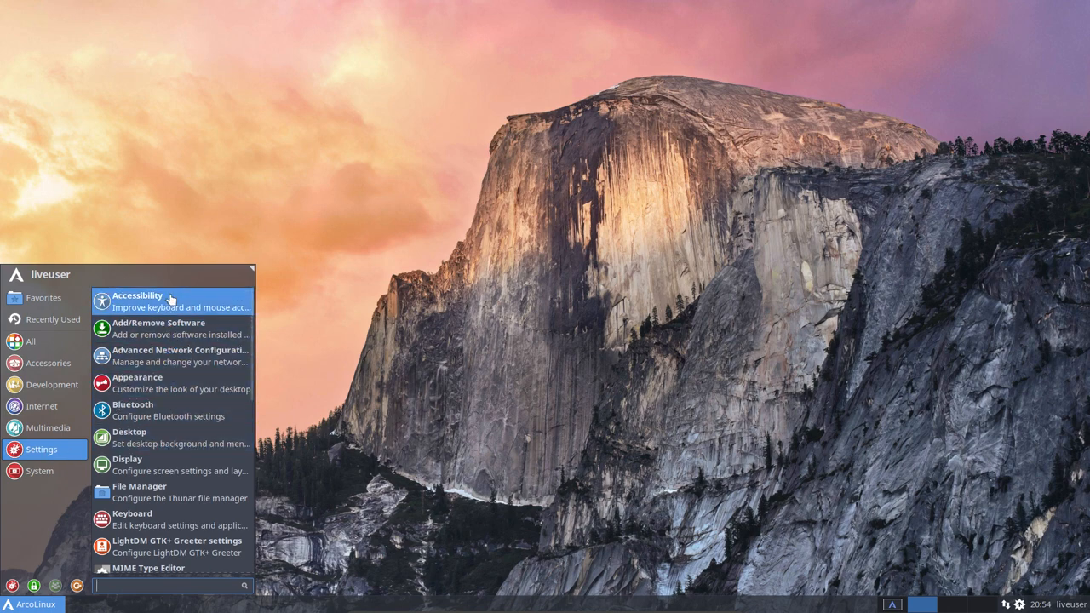
pyautogui.scroll(-3)
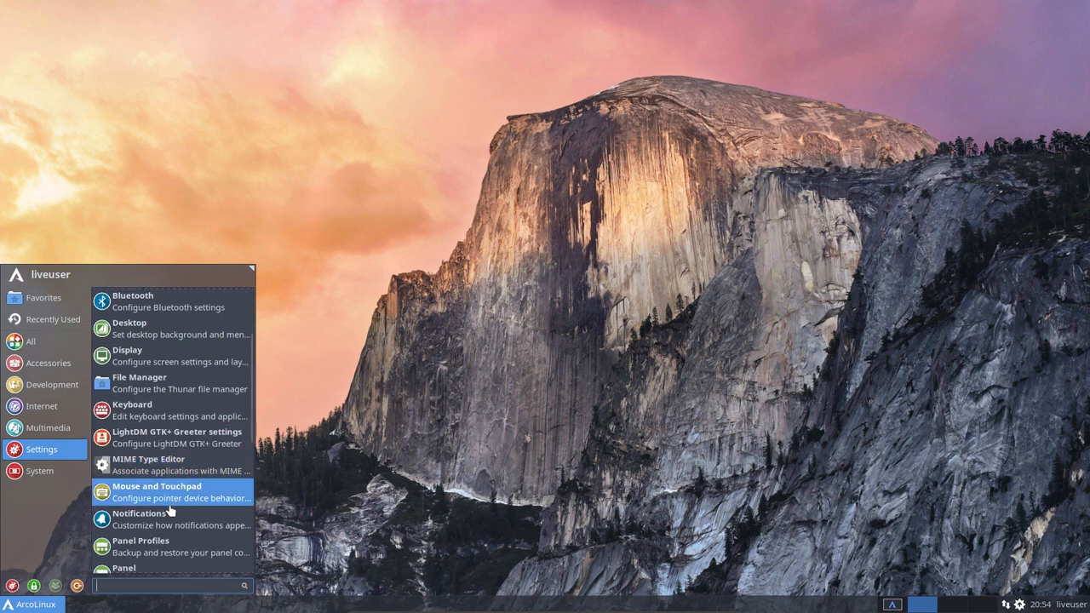
pyautogui.scroll(-3)
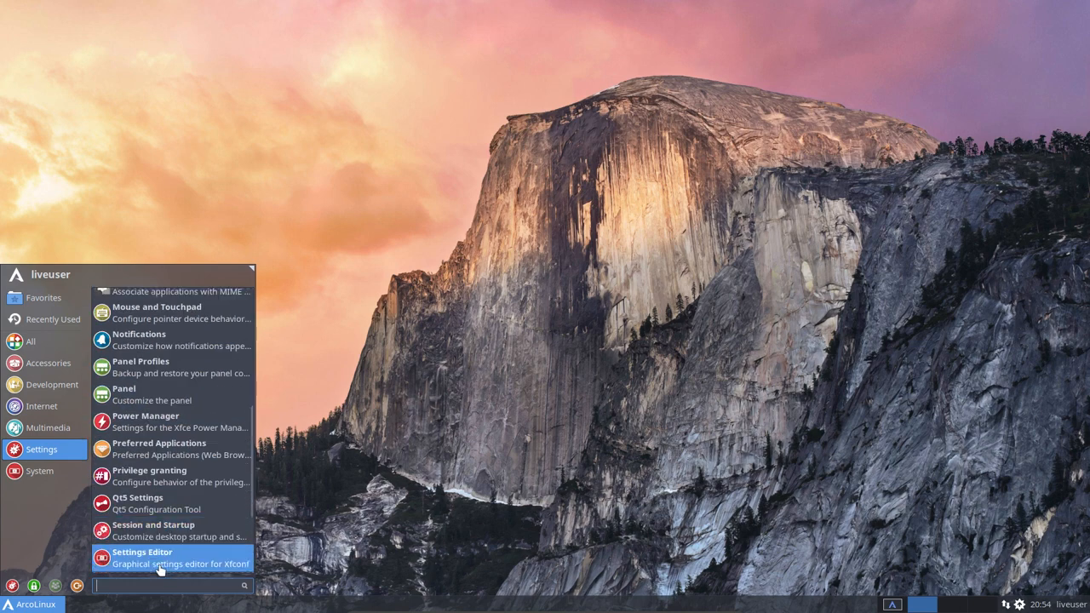
pyautogui.moveTo(147, 503)
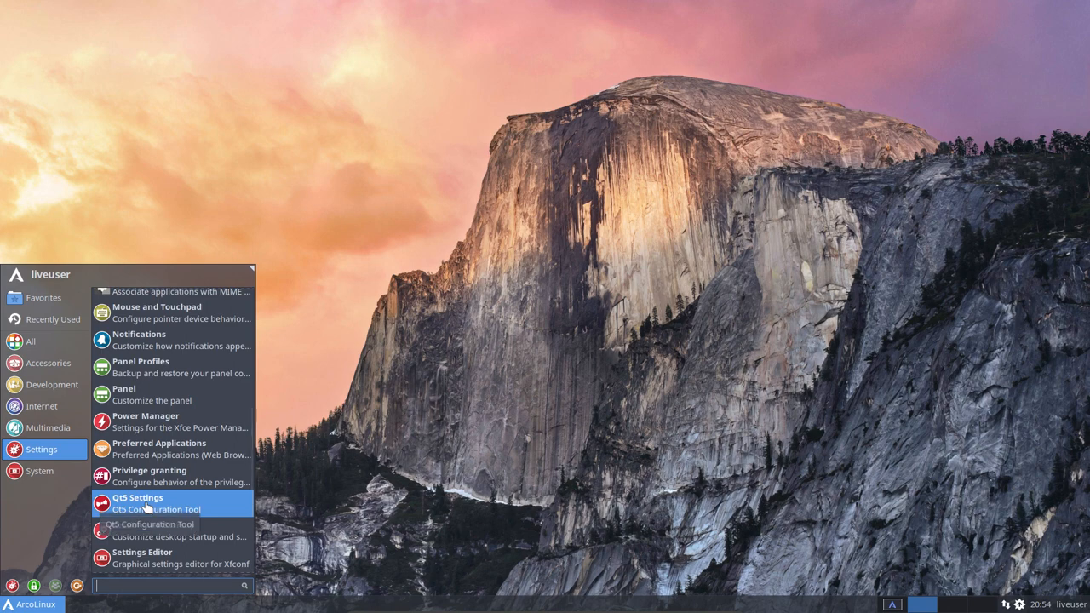
pyautogui.scroll(-3)
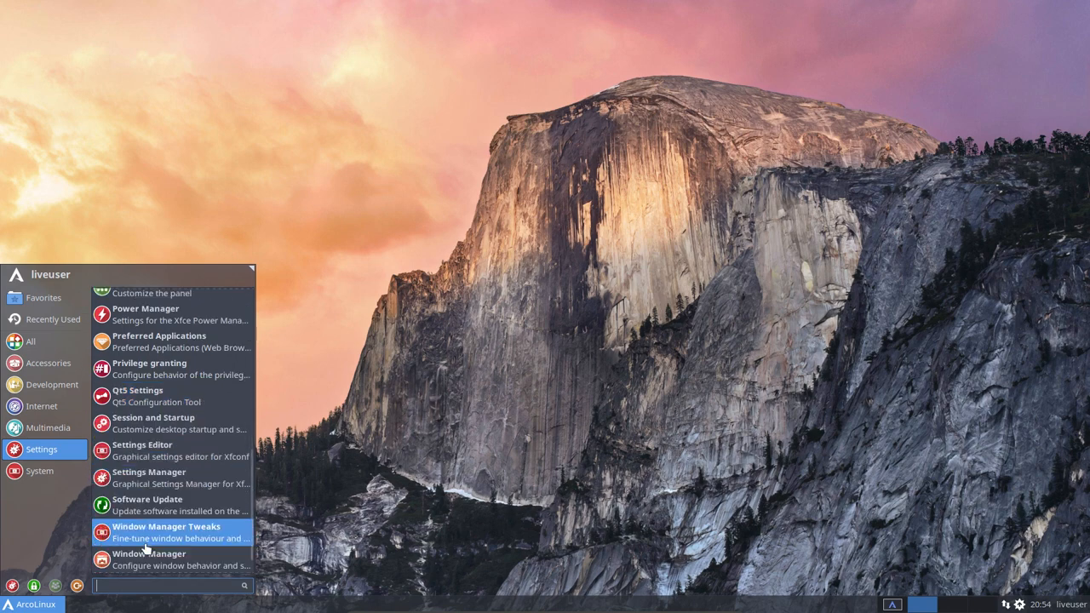
pyautogui.scroll(-3)
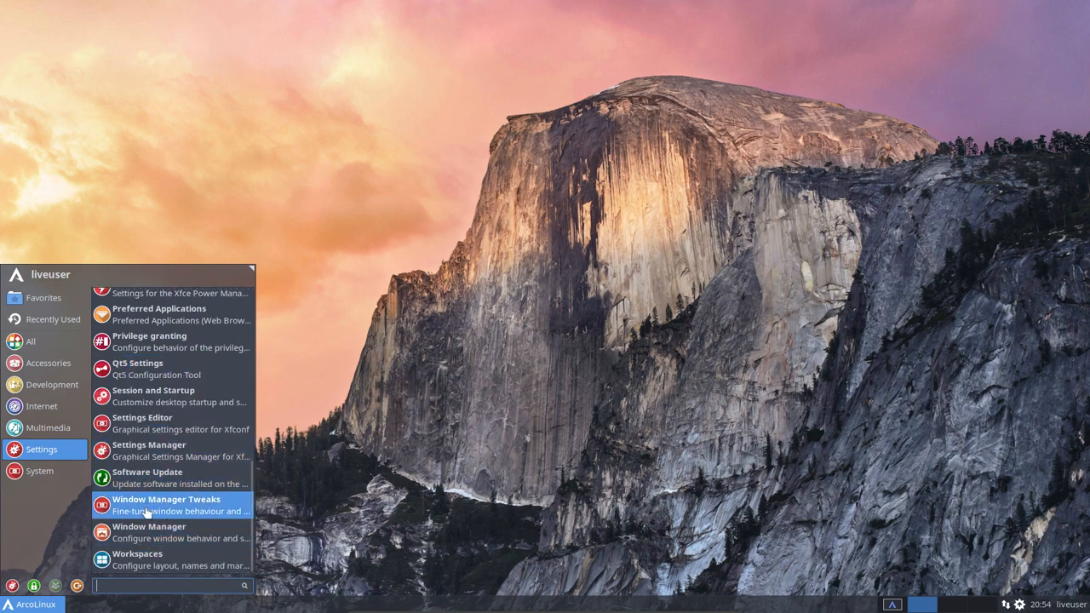
pyautogui.click(40, 471)
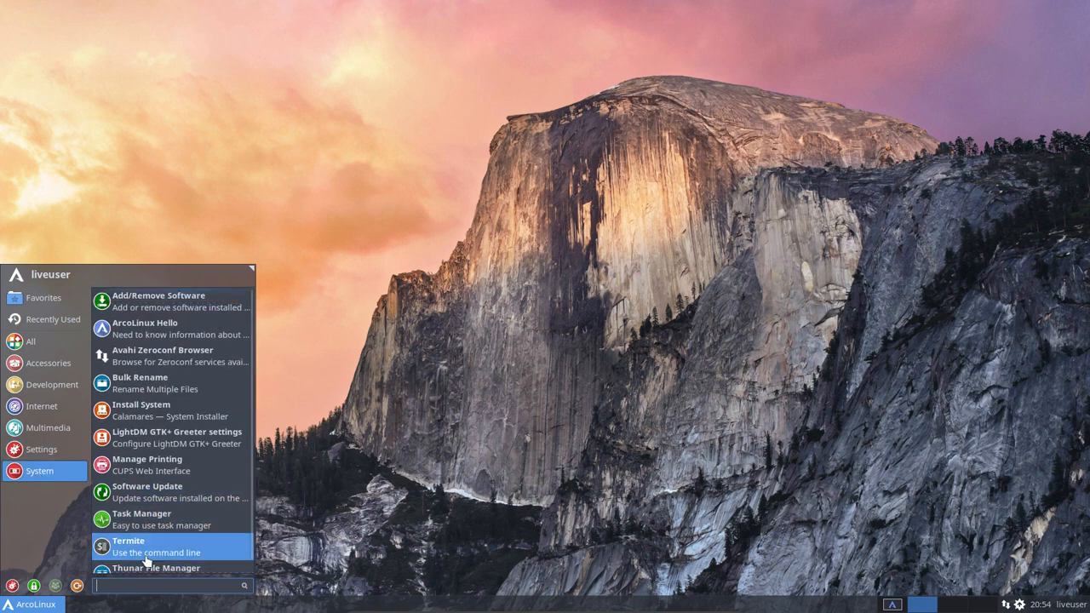
pyautogui.moveTo(158, 302)
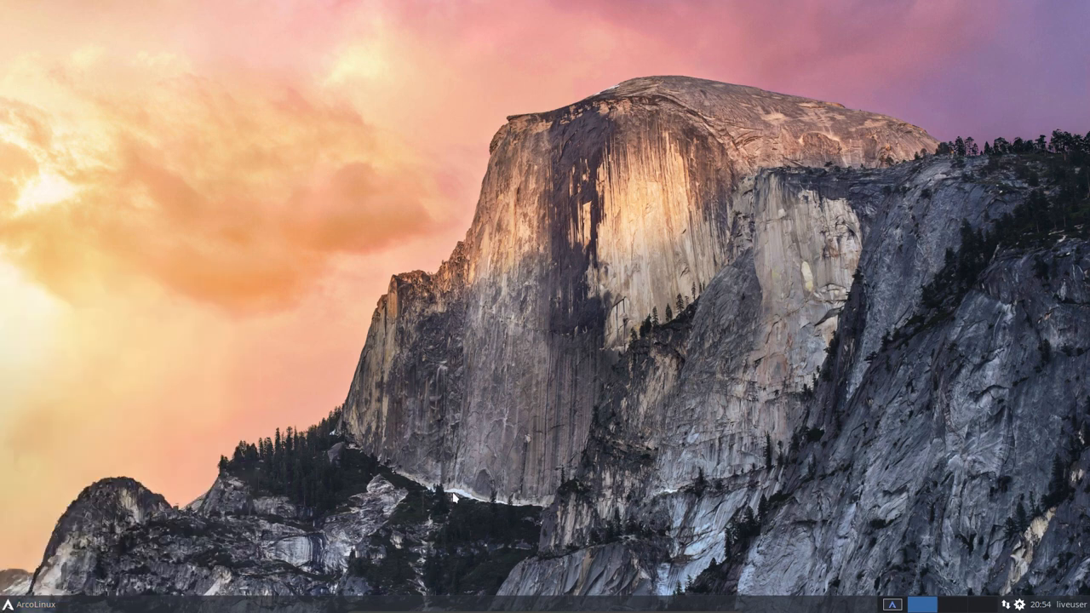
pyautogui.moveTo(488, 573)
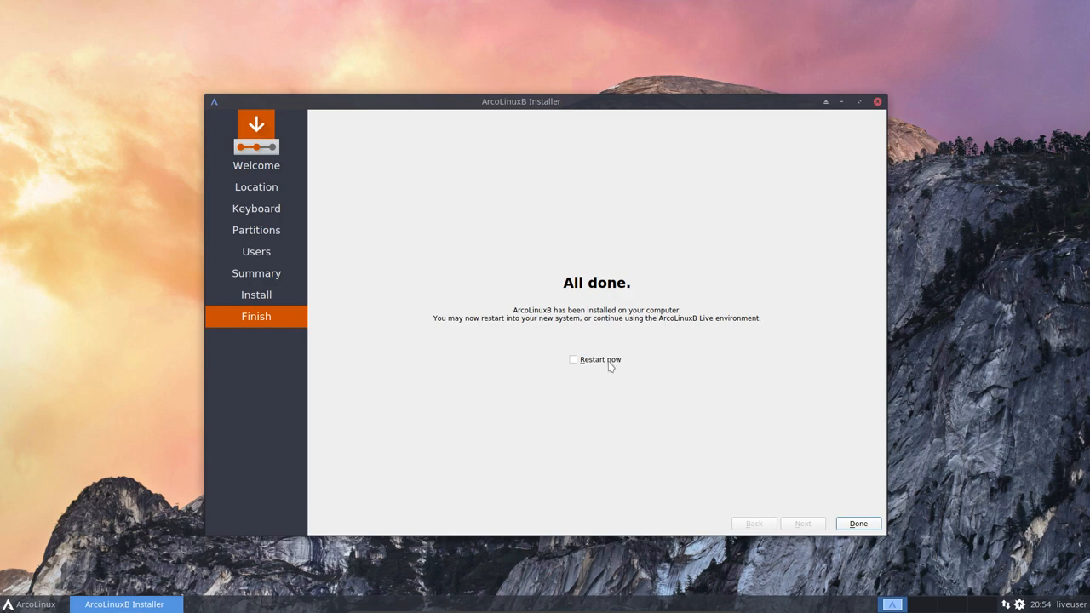
# - Tick Restart now on the All done page to reboot into the installed ArcoLinuxB
pyautogui.click(857, 522)
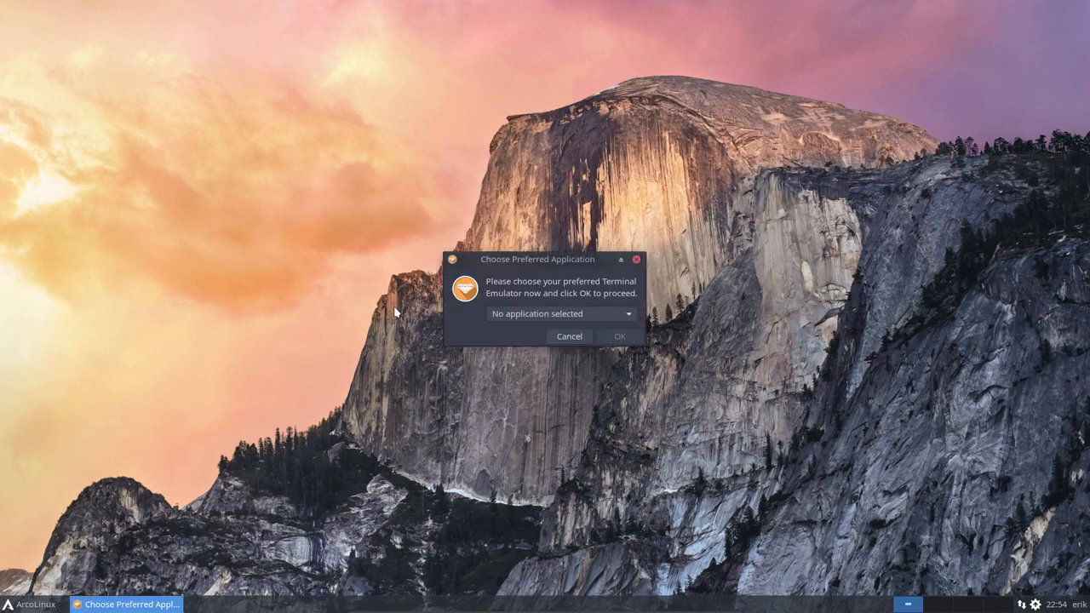
pyautogui.moveTo(628, 315)
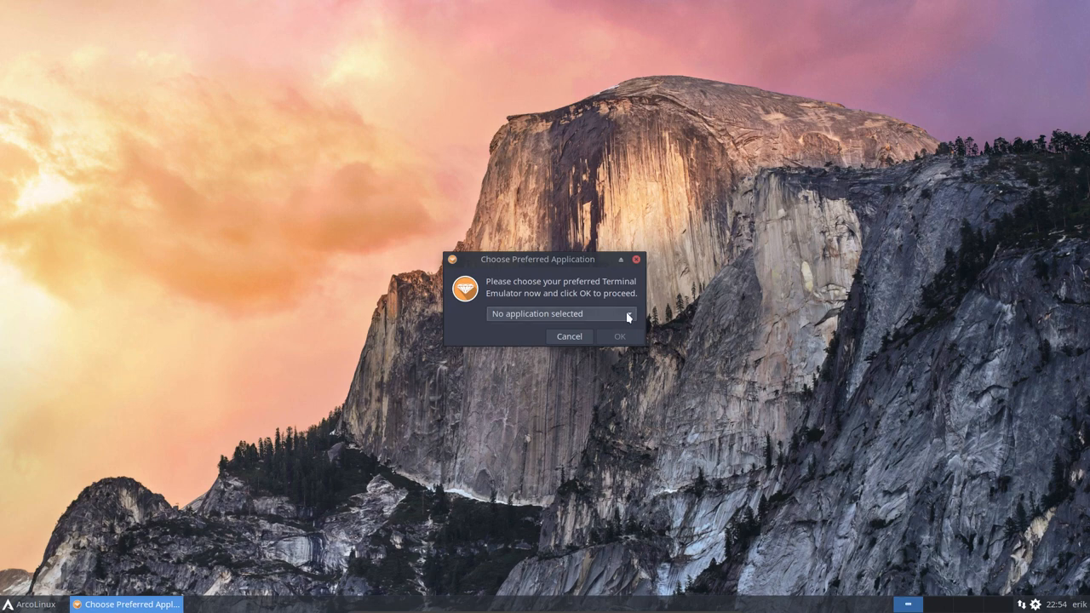
# - Set termite as the preferred terminal emulator in Choose Preferred Application
pyautogui.click(628, 313)
pyautogui.write('termit')
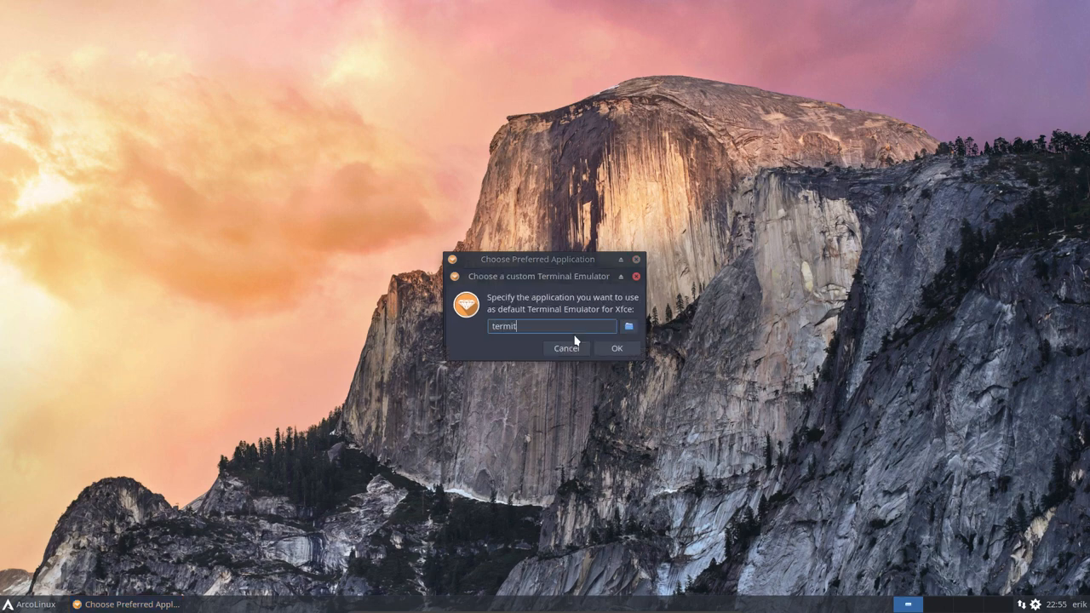
pyautogui.click(616, 348)
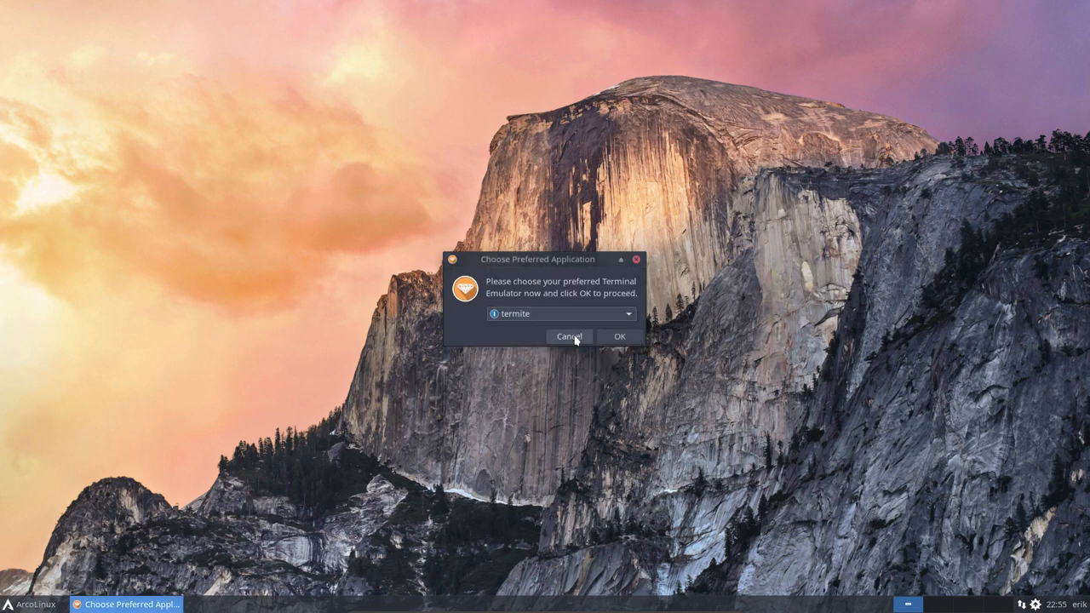
pyautogui.click(569, 337)
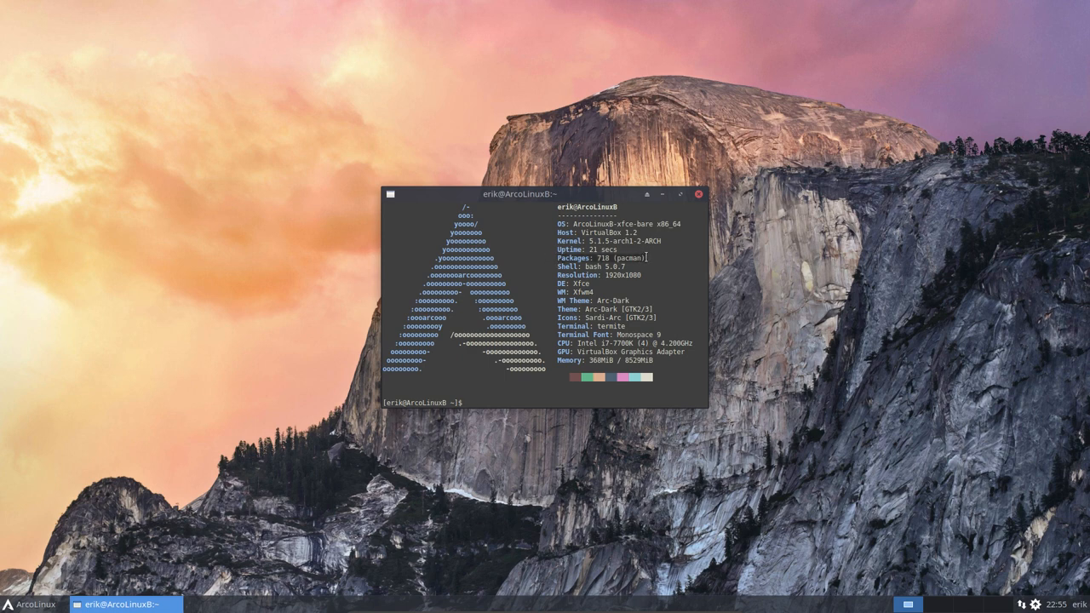
pyautogui.moveTo(649, 279)
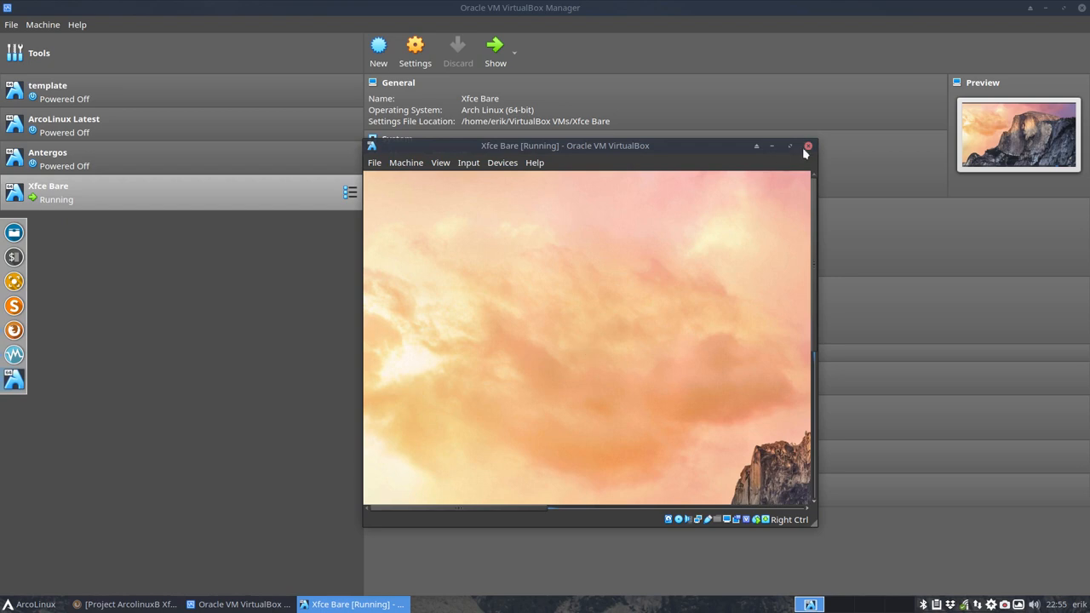
# - Close the Xfce Bare VM window choosing Power off the machine
pyautogui.click(807, 146)
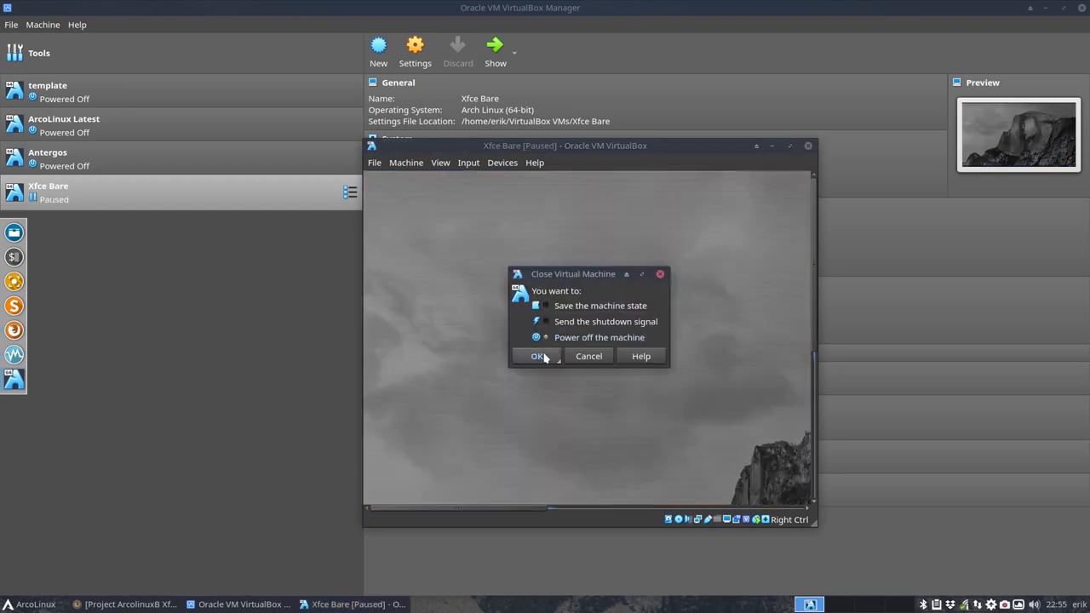
pyautogui.click(538, 356)
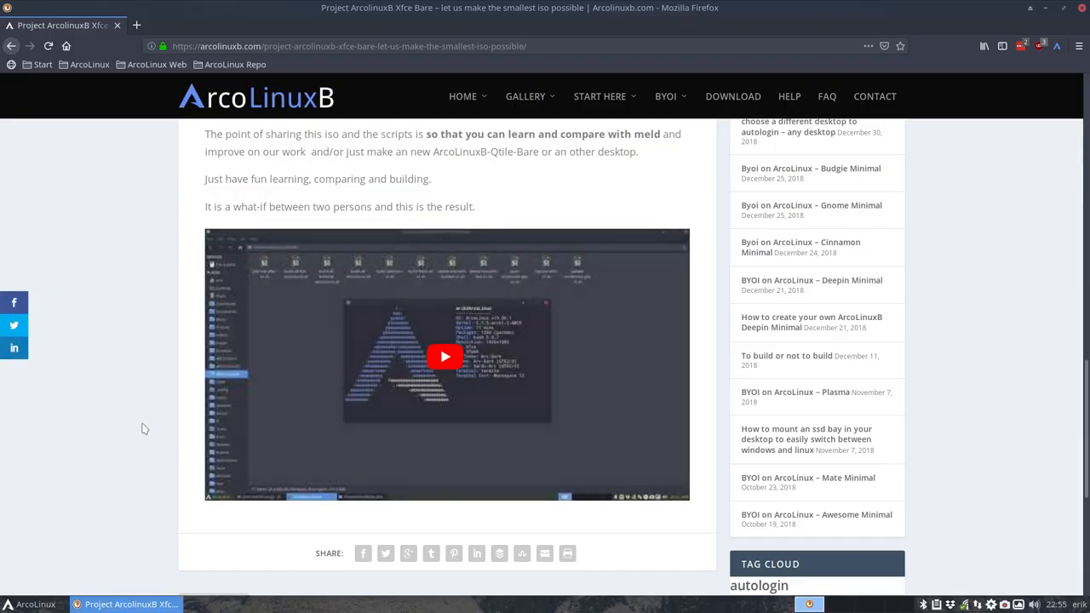
pyautogui.scroll(3)
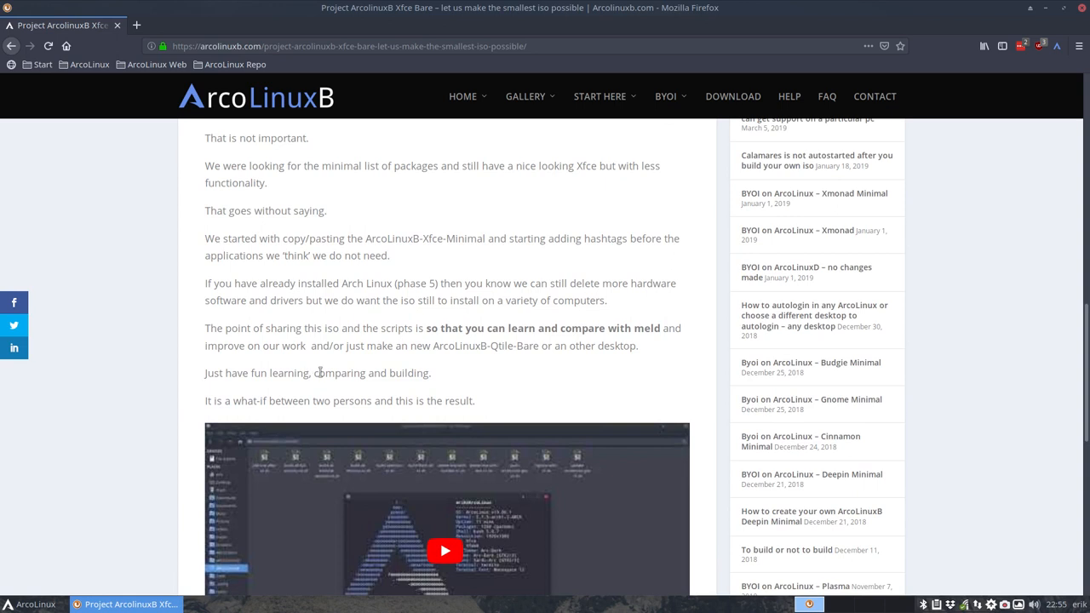
pyautogui.doubleClick(485, 346)
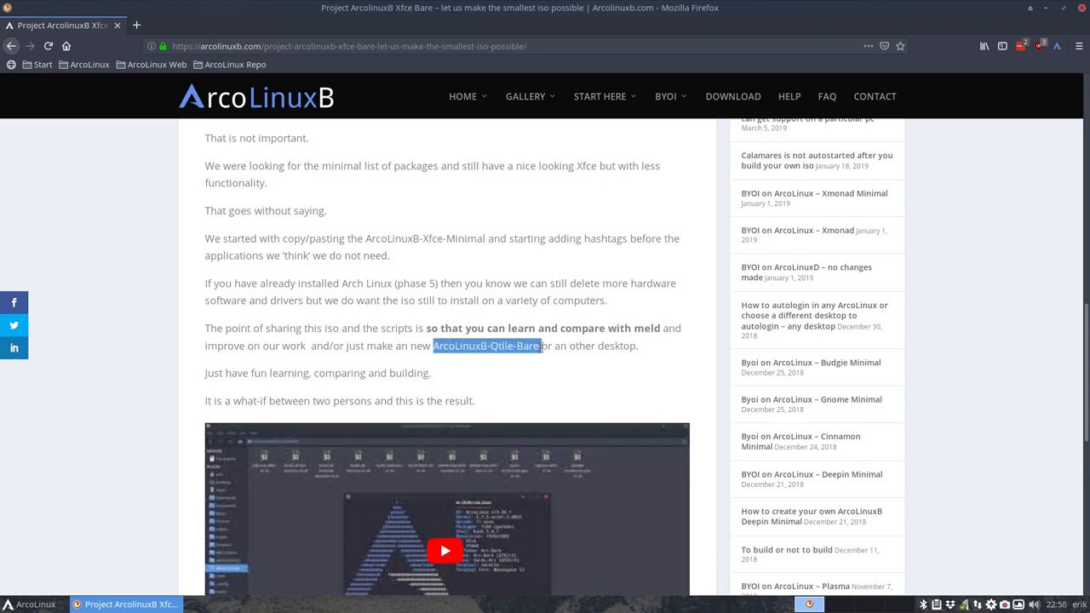
pyautogui.moveTo(541, 373)
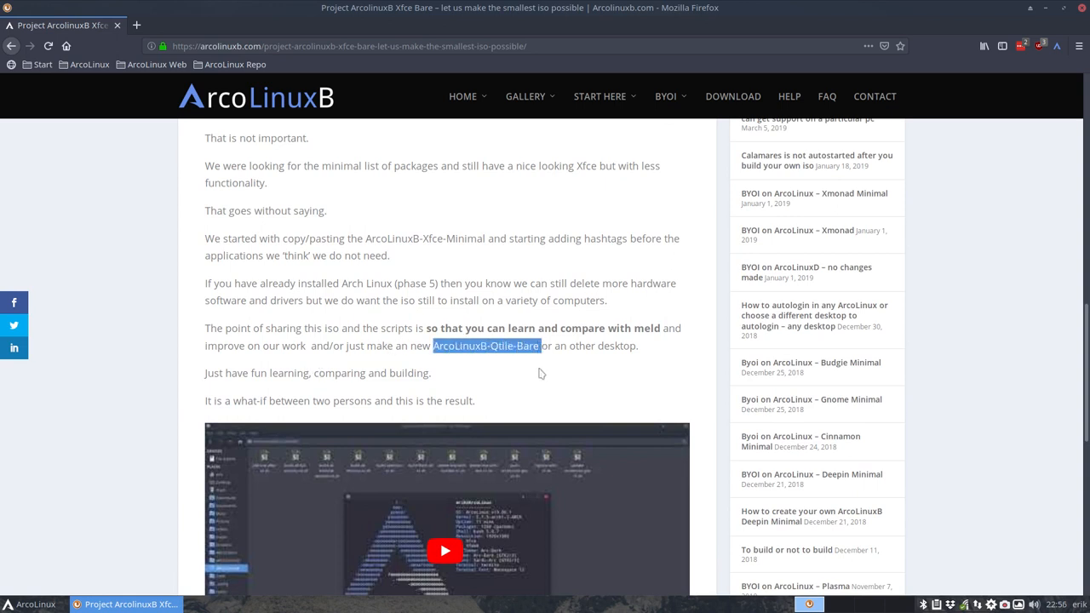
pyautogui.moveTo(402, 366)
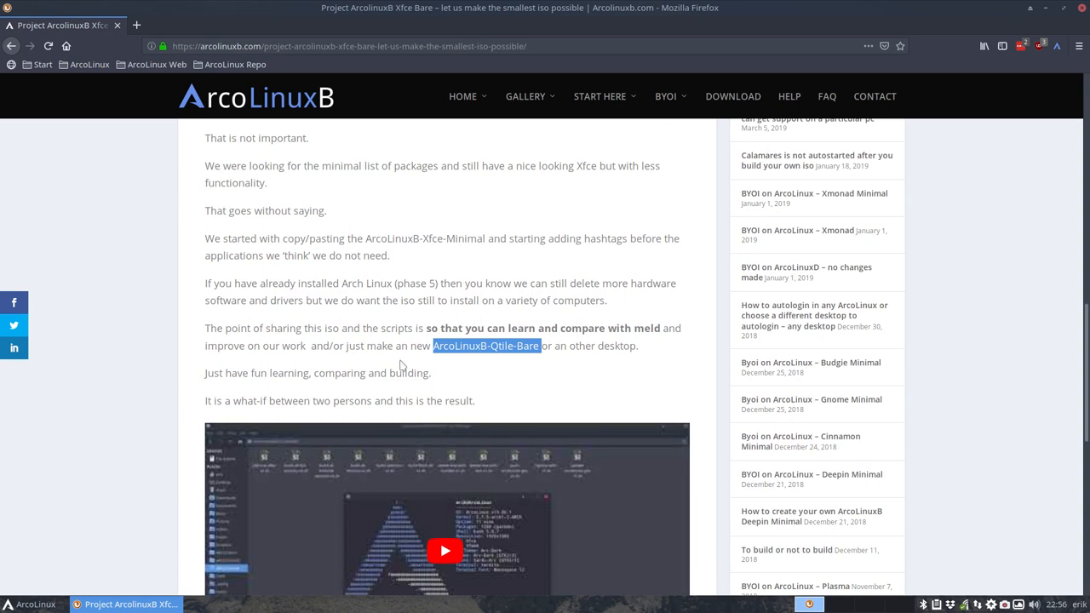
pyautogui.scroll(-3)
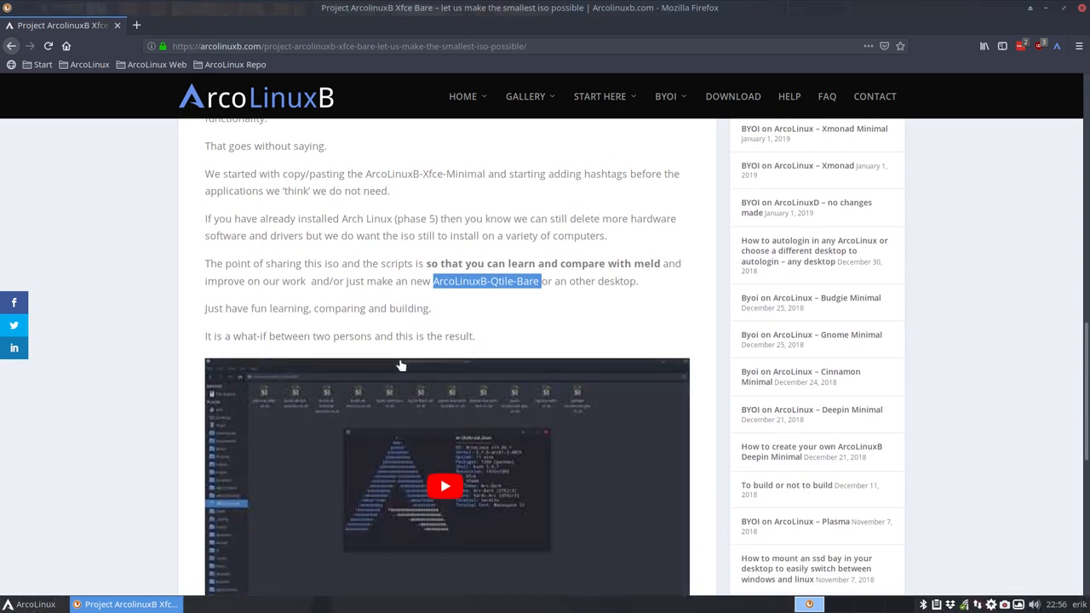
pyautogui.scroll(-3)
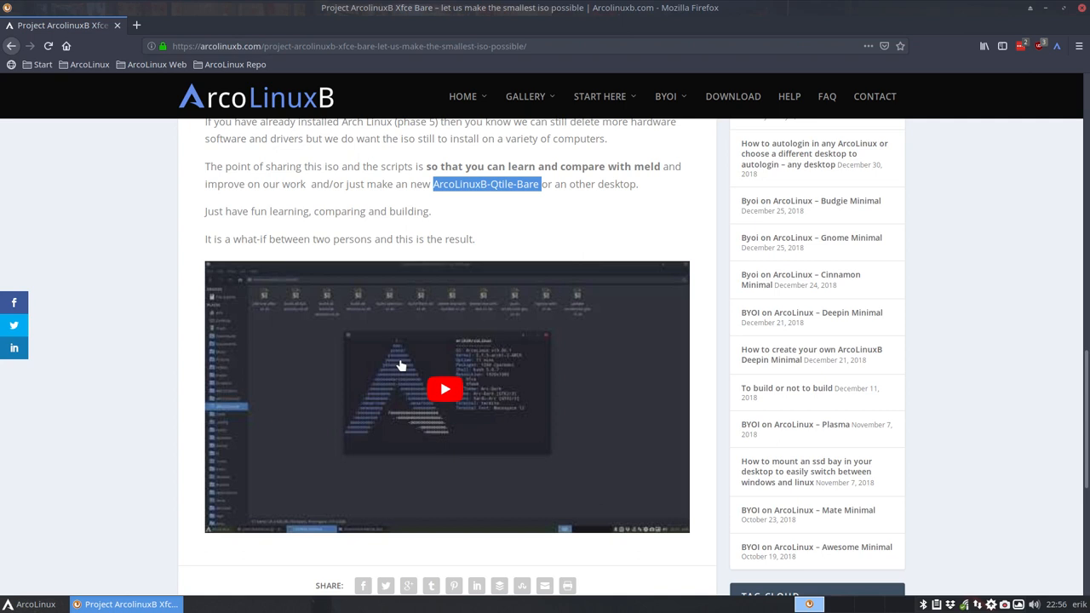
pyautogui.moveTo(577, 301)
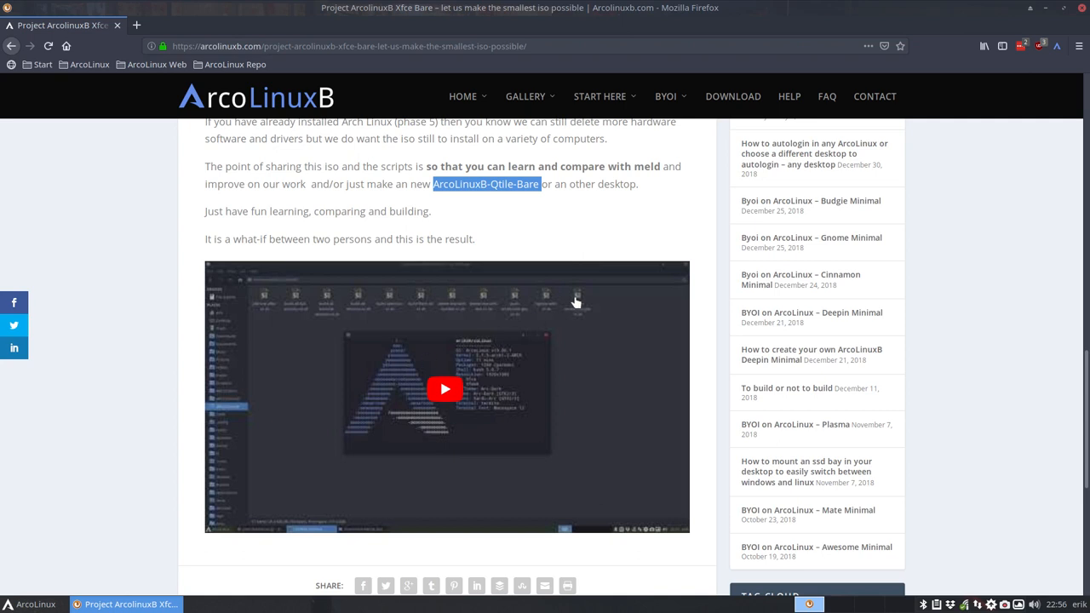
pyautogui.click(666, 96)
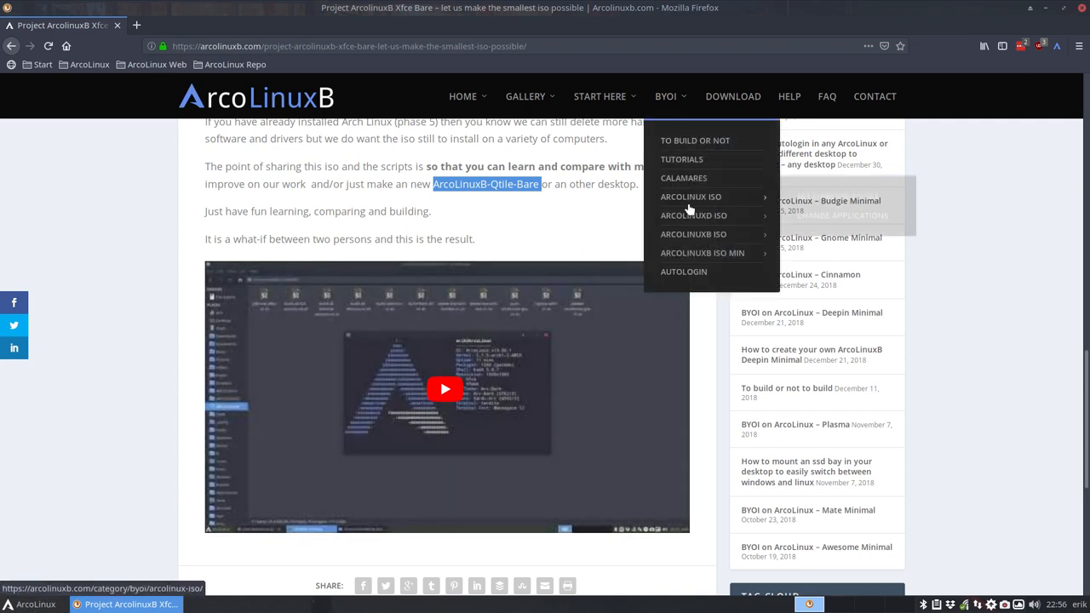
pyautogui.moveTo(684, 272)
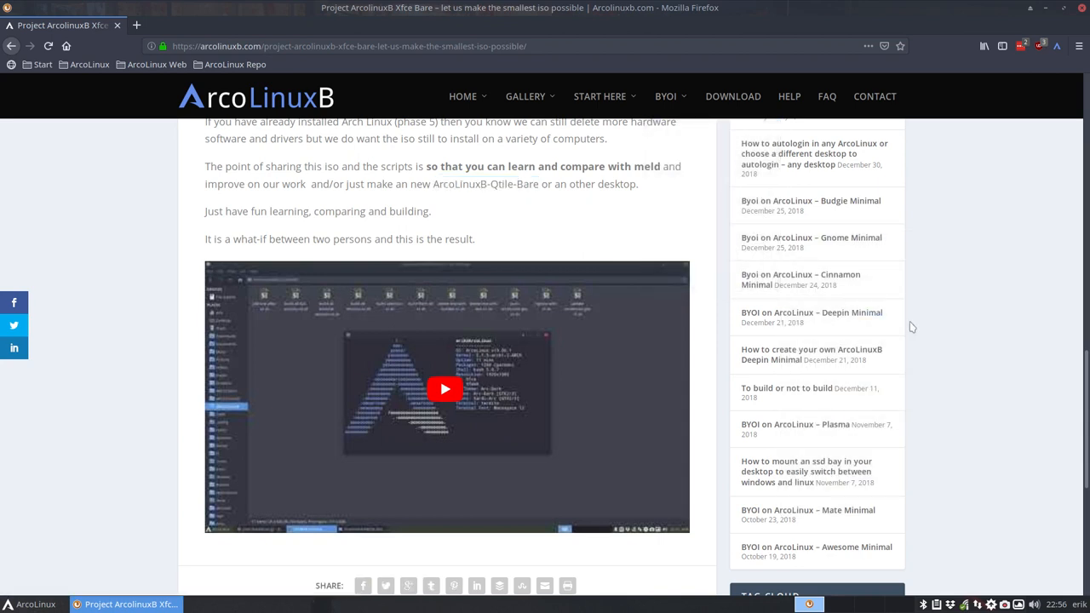
pyautogui.moveTo(983, 536)
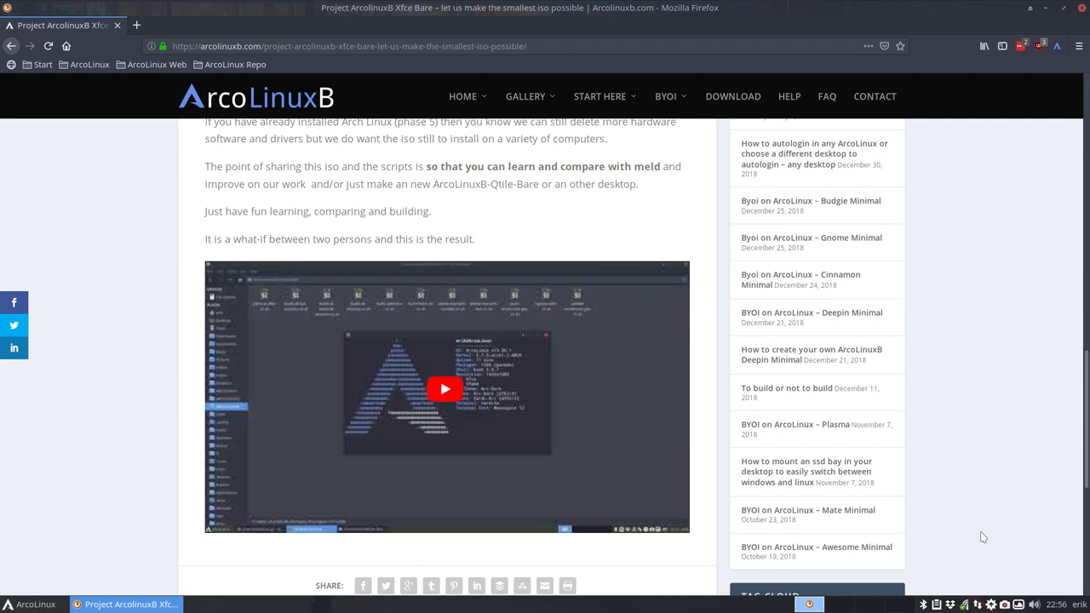